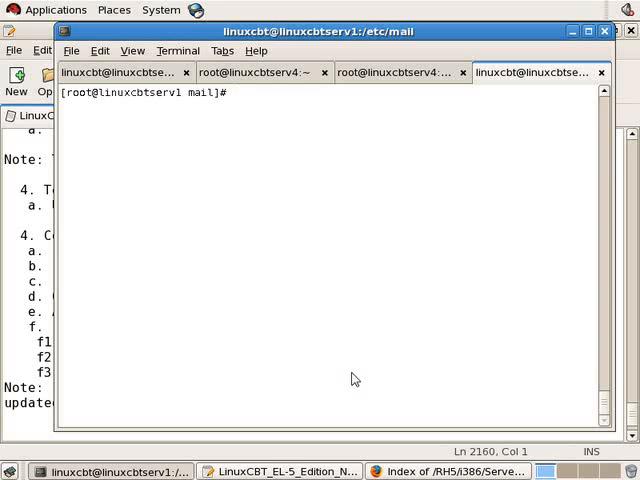
- Add the '###Mail Retrieval using POP3/IMAP###' heading at the end of the notes
click(290, 472)
text(###)
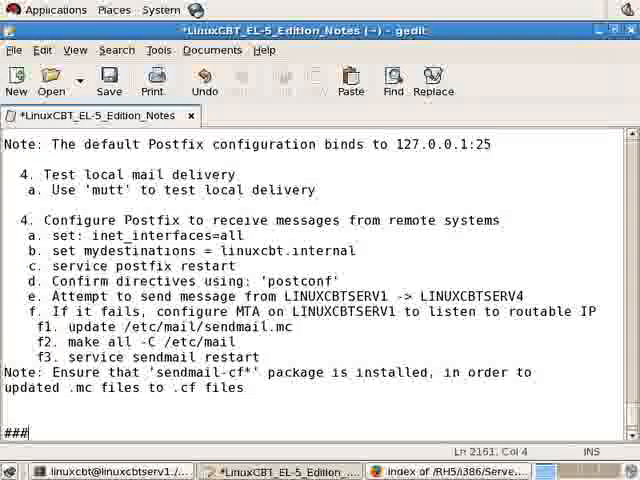
text(Mail Retrieval u)
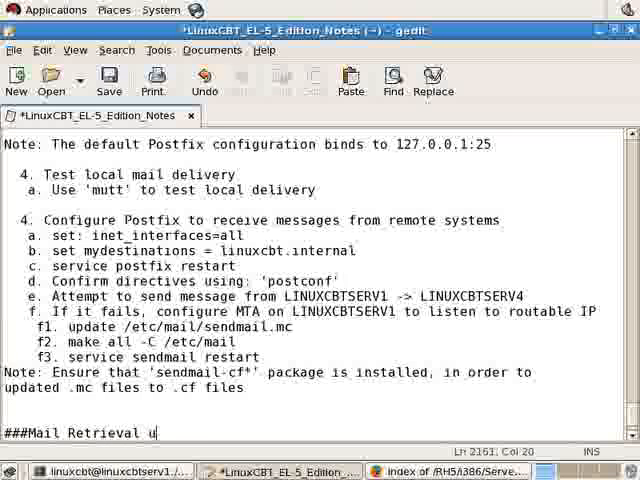
text(sing POP3/IMAP)
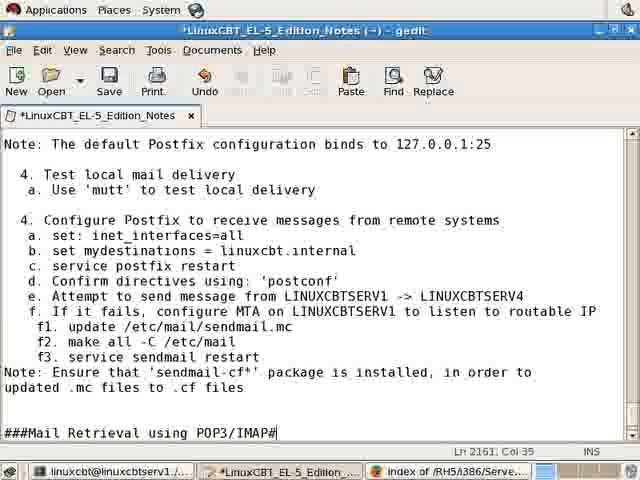
text(##)
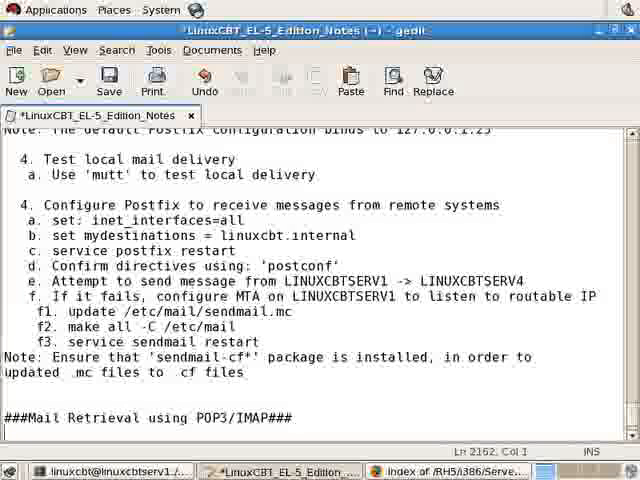
- List Features 1 and 2: retrieval using standard protocols, common dovecot package
text(Feature)
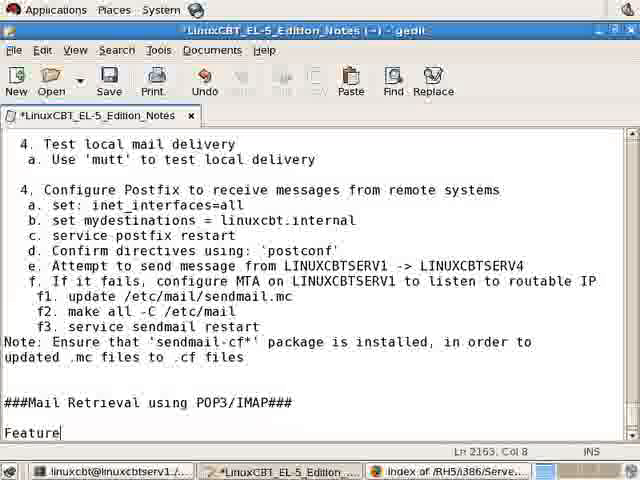
text(s:)
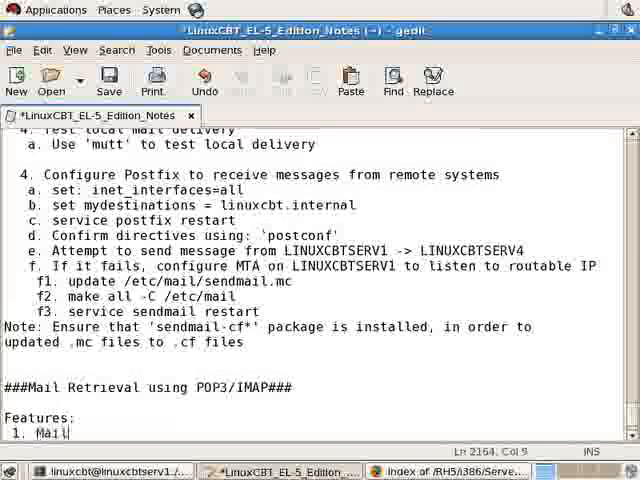
text(retrieval u)
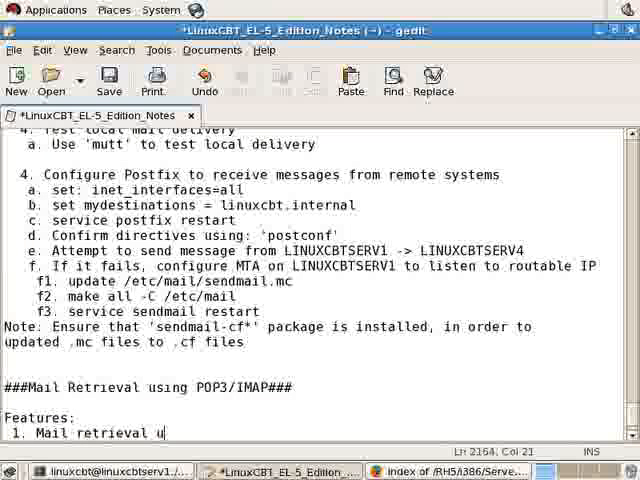
text(sing star)
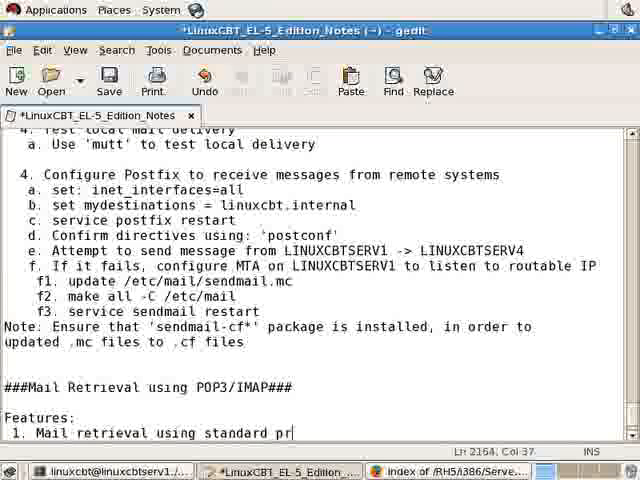
text(otocols)
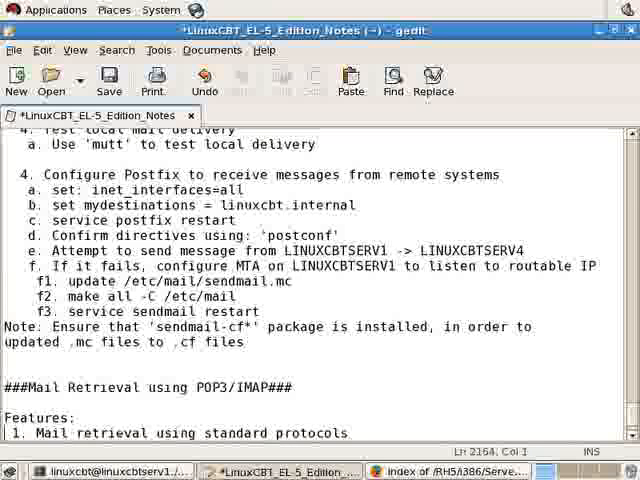
key(Return)
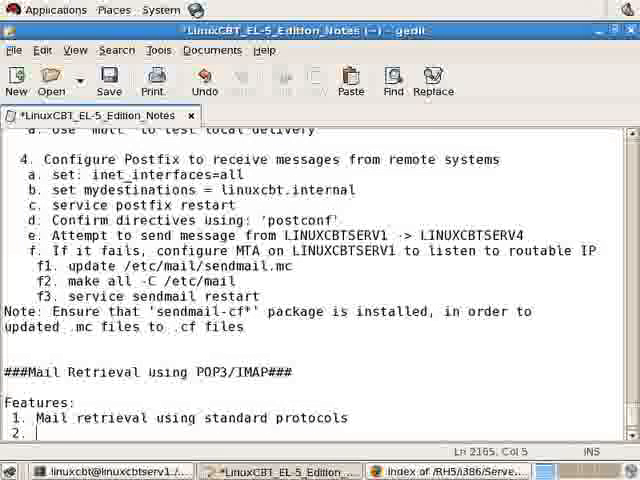
text(Comman)
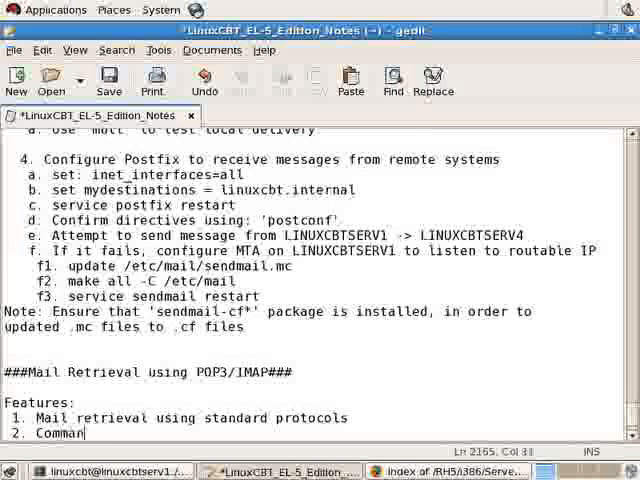
text(package: dovec)
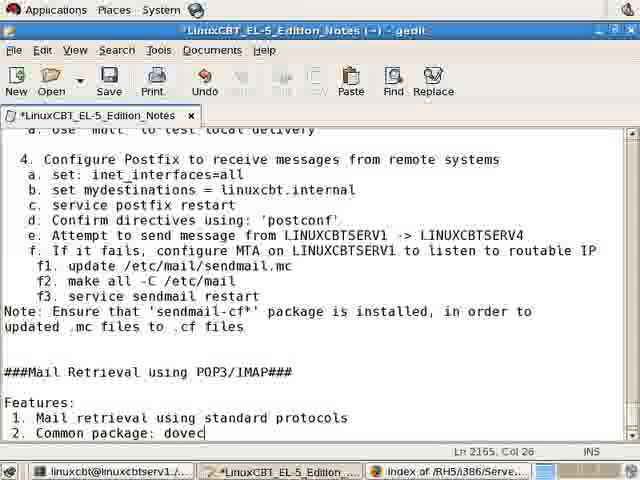
text(ot)
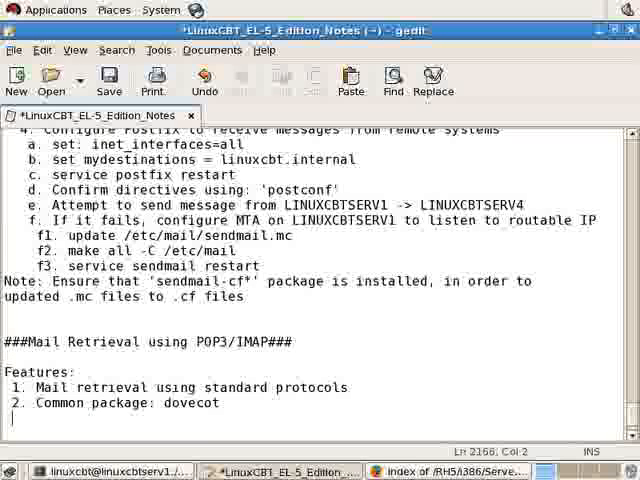
- Add Features 3 and 4: mbox (/var/spool/mail/username) & Maildir support, POP3S & IMAPS
text(3.)
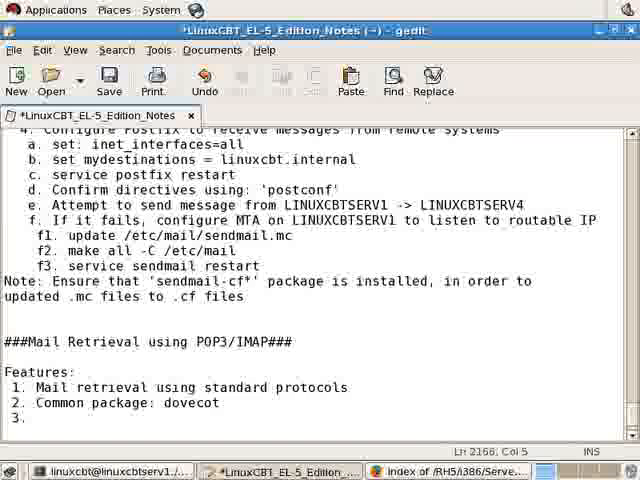
text(Supports both:)
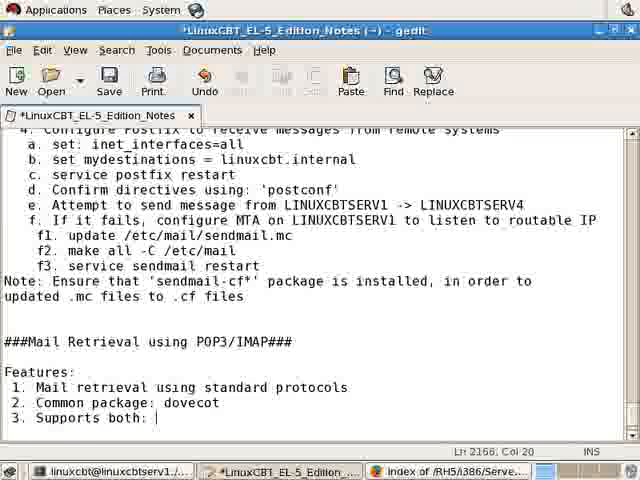
text(mbox (/va)
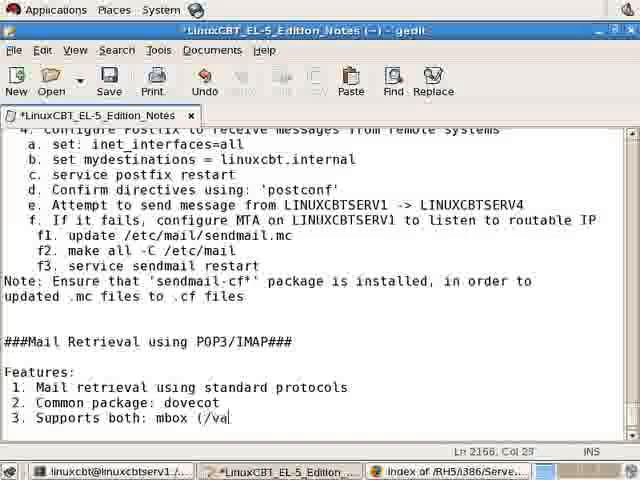
text(r/spool/mail)
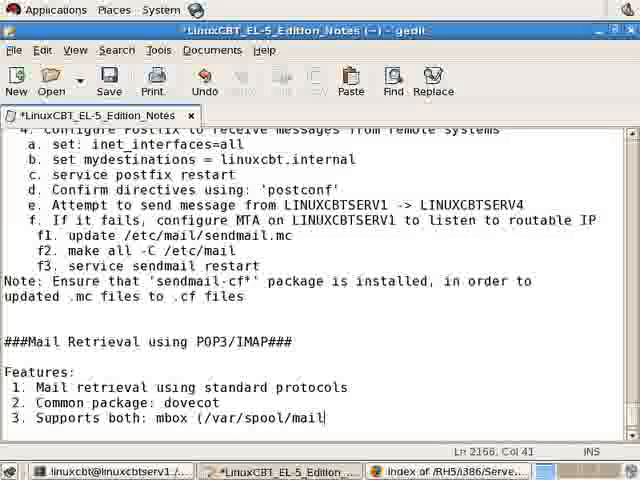
text(us)
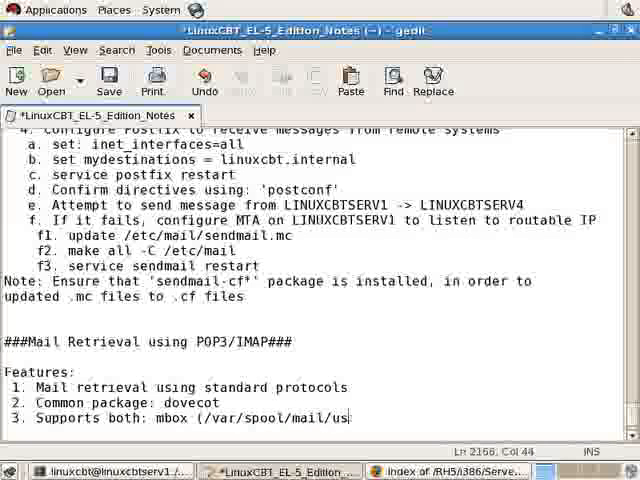
text(ernam) &)
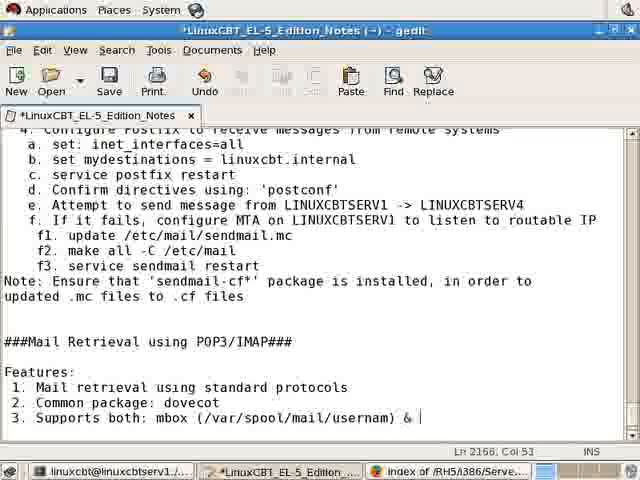
text(Maildir formats)
text(4. Supports SSL:)
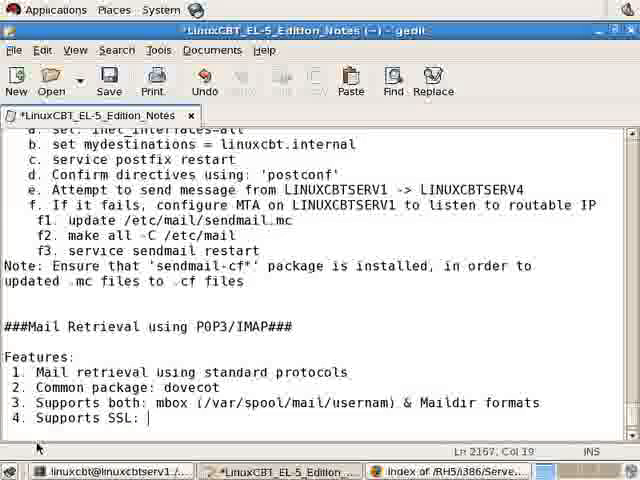
text(POP3S)
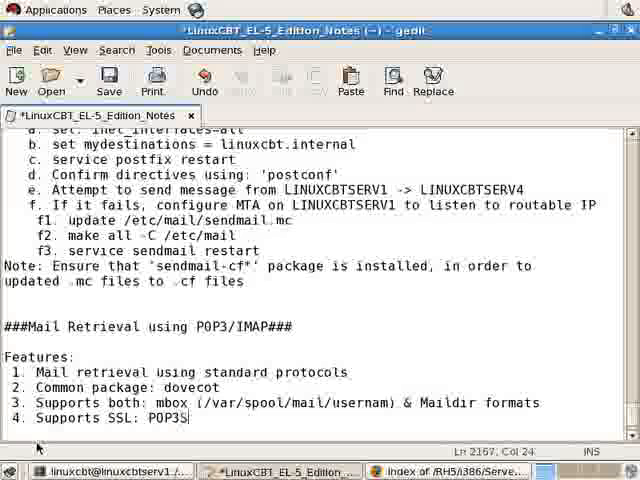
text(& IMAP)
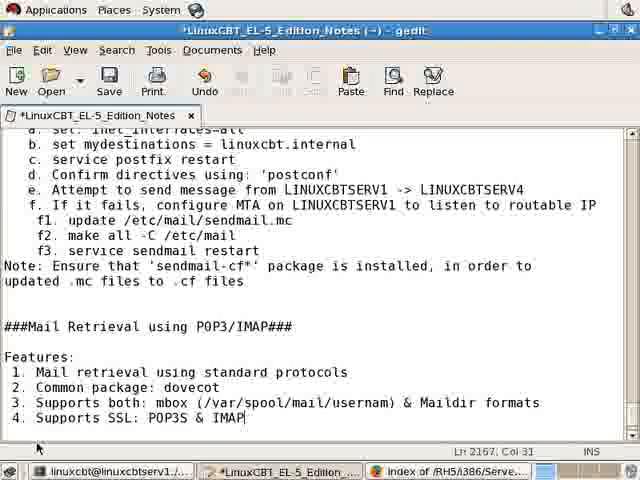
scroll(down, 3)
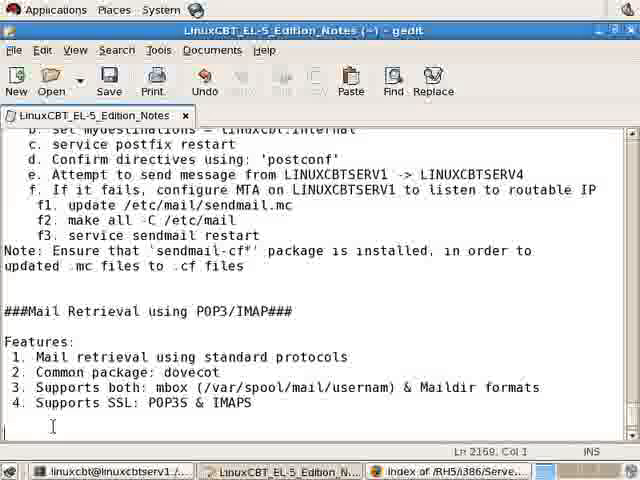
- Start a Tasks list with '1. Install dovecot' and save the notes
text(Tasks:)
text(1. Install)
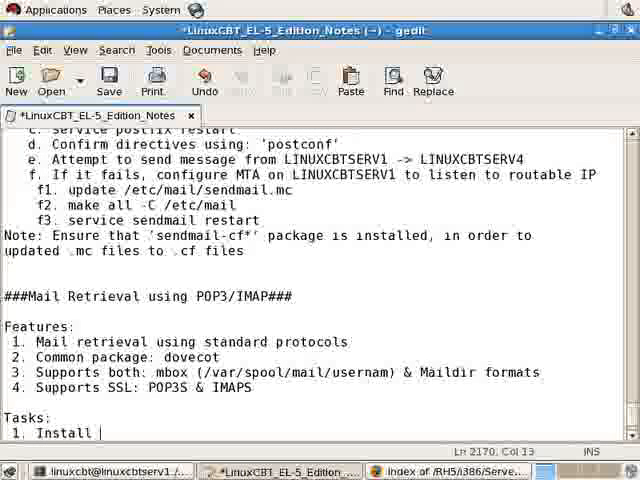
text(dovc)
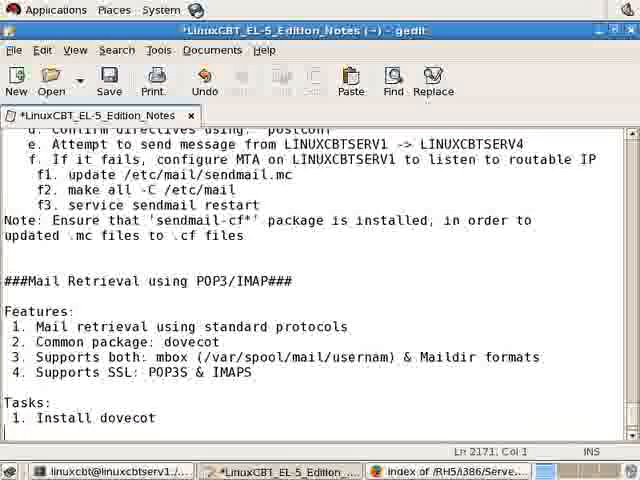
key(ctrl+s)
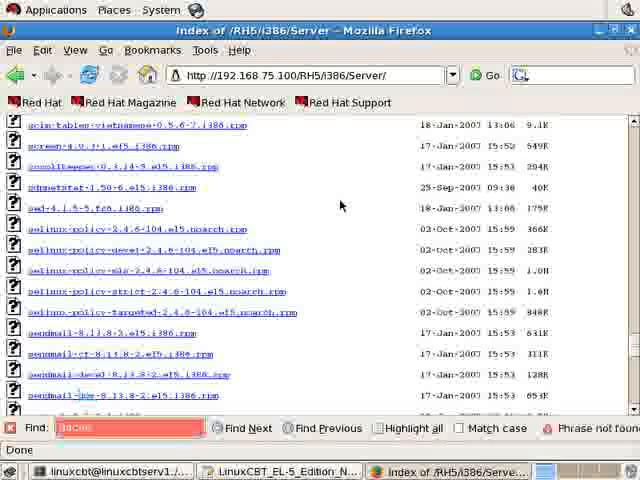
- Search the server package index in Firefox for 'dovecot'
text(dovecot)
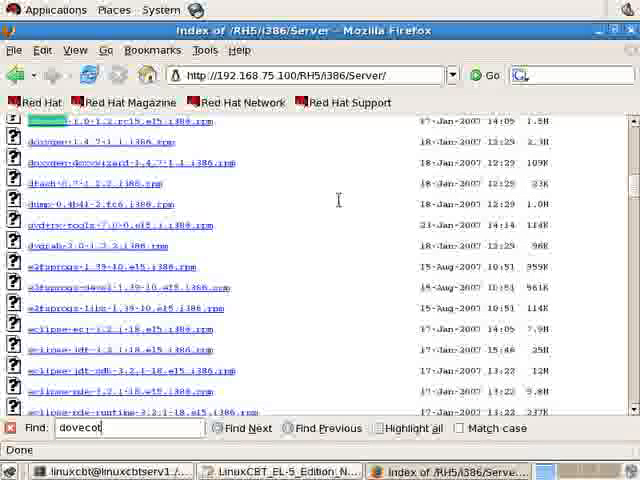
mouse_move(80, 128)
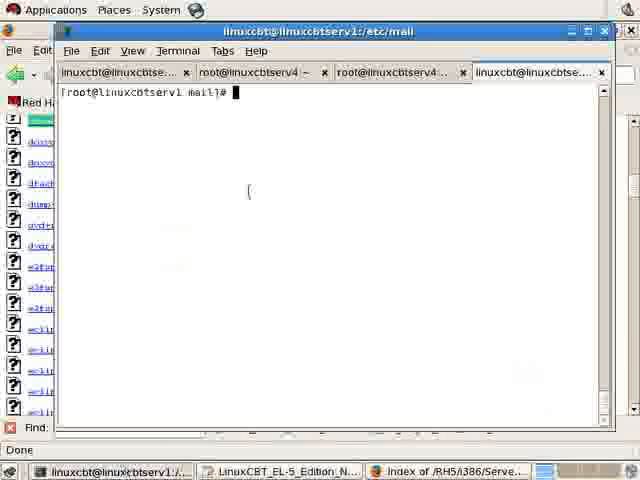
- Install dovecot on linuxcbtserv4 with 'yum -y install dovecot'
click(390, 72)
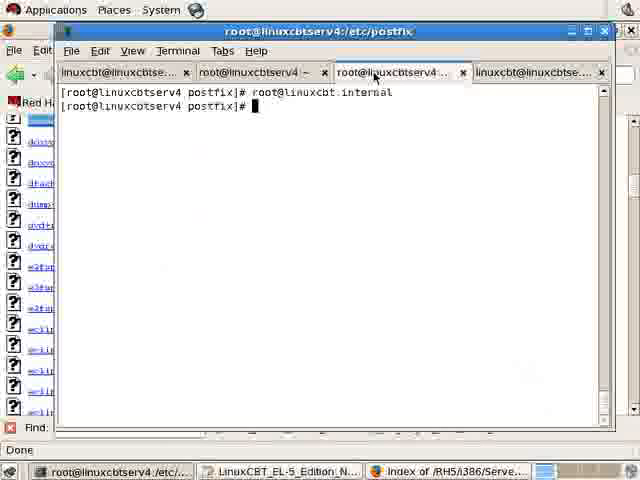
text(yum)
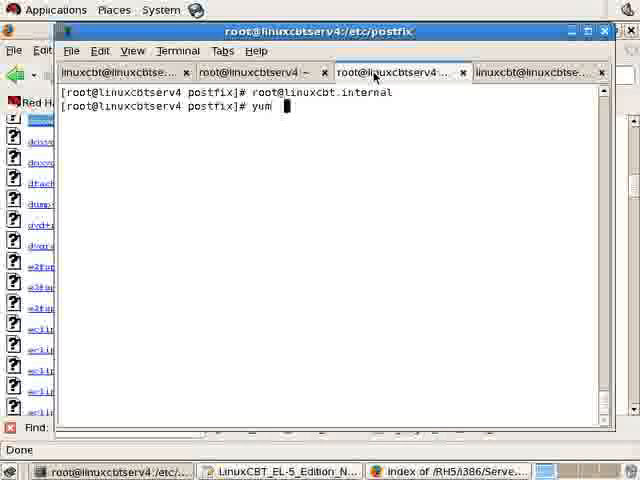
text(-y install po)
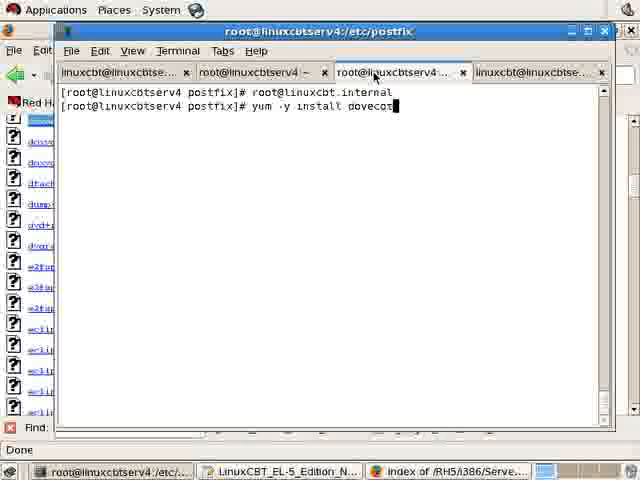
key(Return)
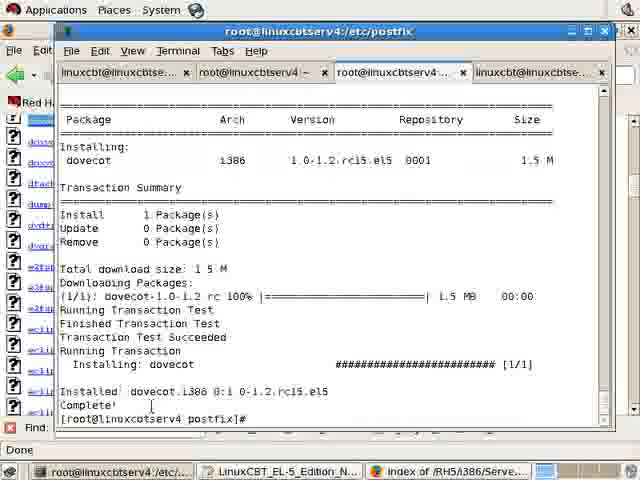
- List the files installed by the package with 'rpm -ql dovecot'
text(rpm -ql dovec)
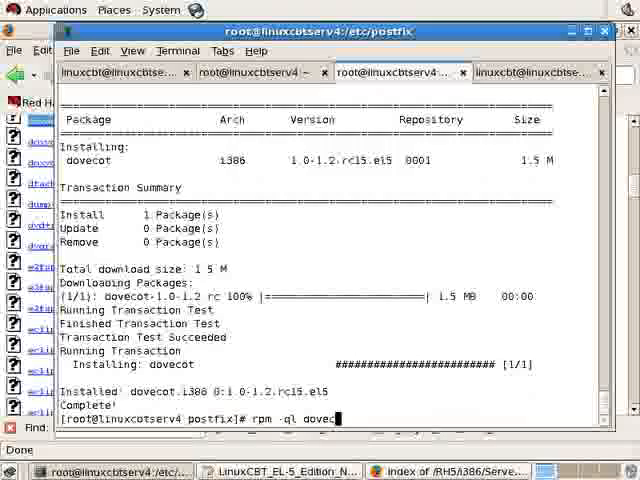
key(Return)
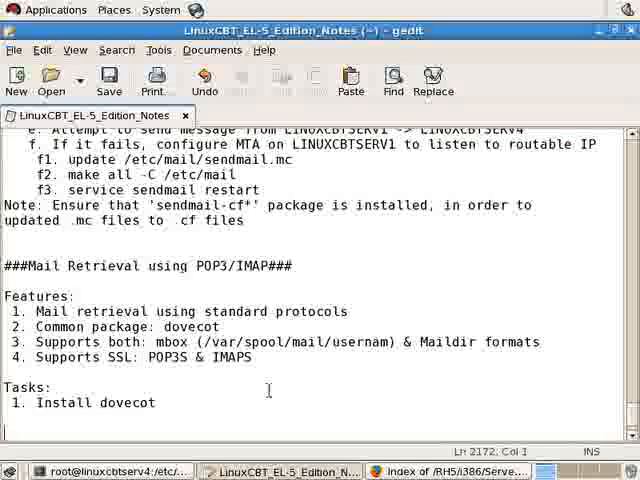
- Note /etc/dovecot.conf as primary config file and /etc/pki/dovecot/dovecot-openssl.cnf for SSL
text(/etc/dovecot.conf)
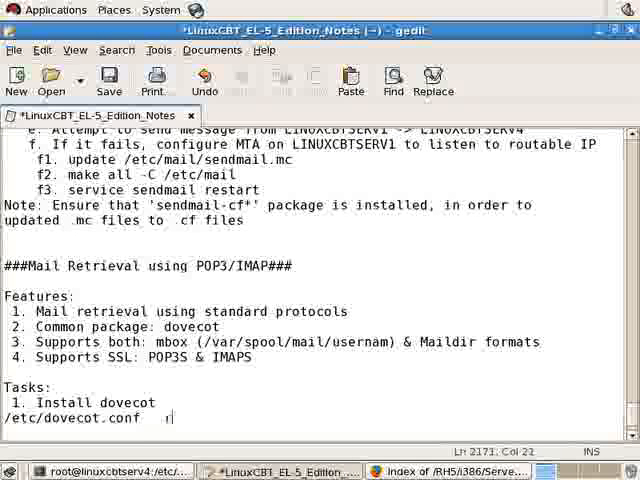
text(= primary config file)
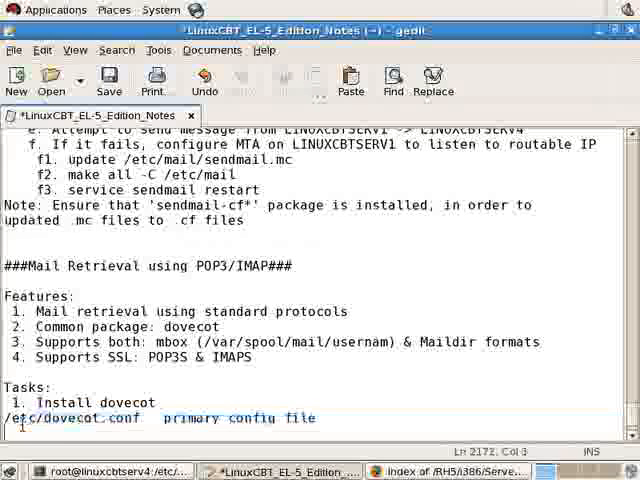
text(/etc/pki/dovecot/dovecot-openssl.cnf - SSL)
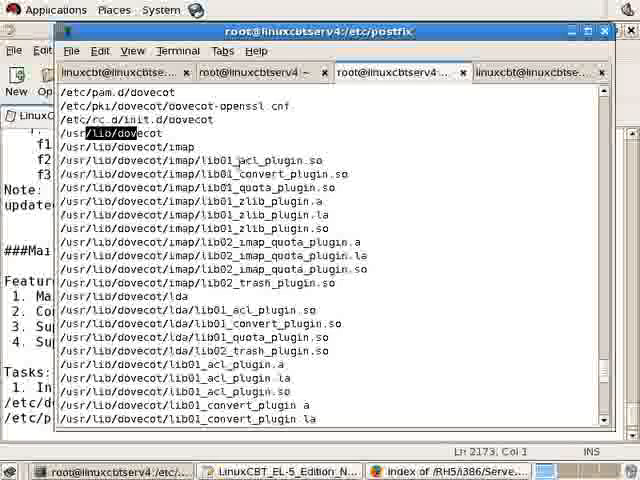
- Scroll through the rpm -ql dovecot listing to the helpers, binaries and documentation
scroll(down, 3)
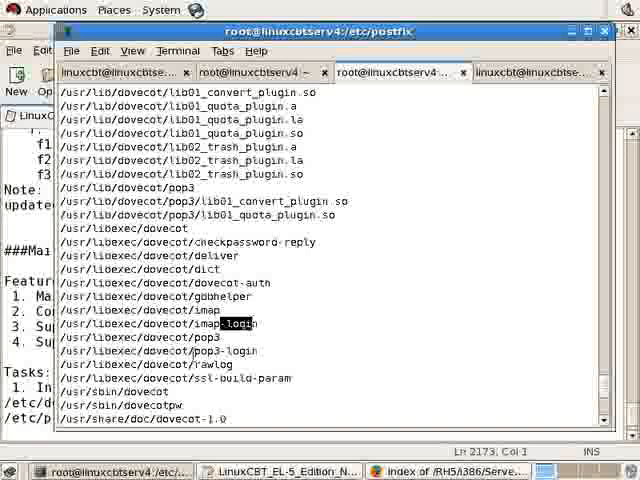
scroll(down, 3)
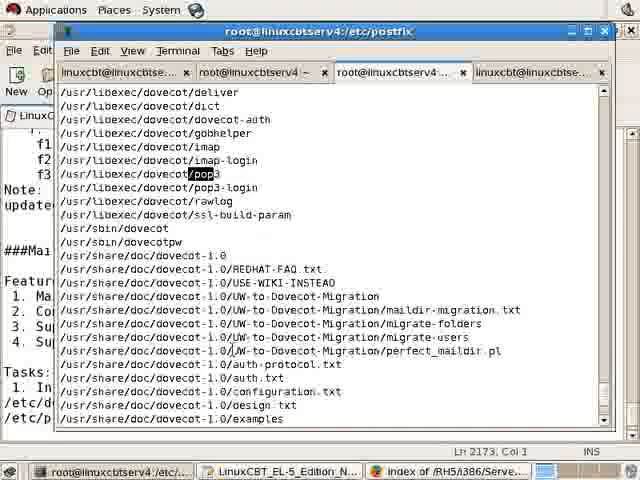
scroll(down, 3)
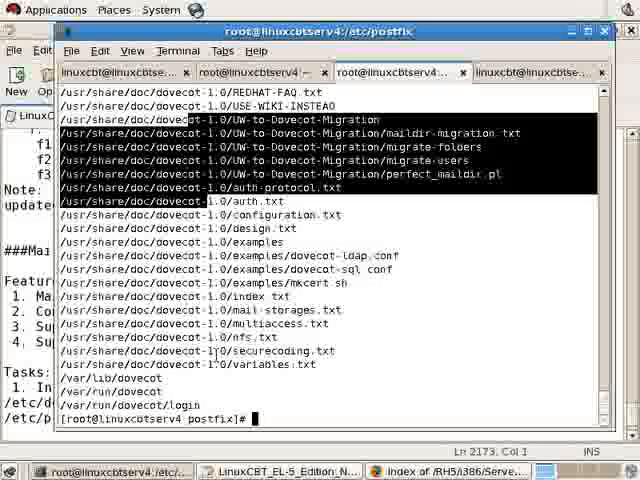
- Check /etc/init.d/dovecot, enable dovecot for runlevels 3 and 5, and start the service
text(ls -ltr /etc/)
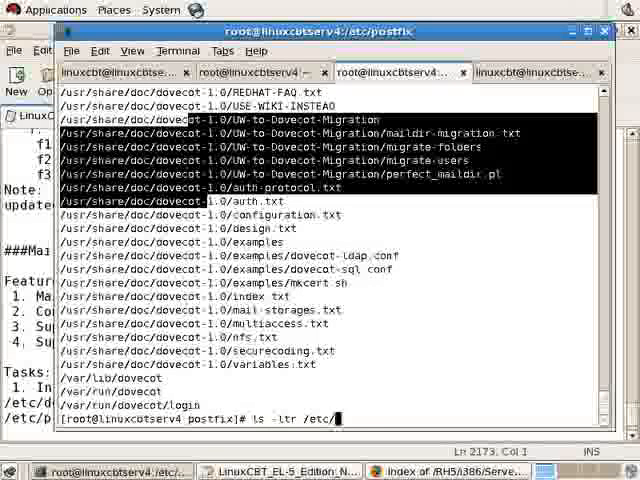
text(init.d/dovecot)
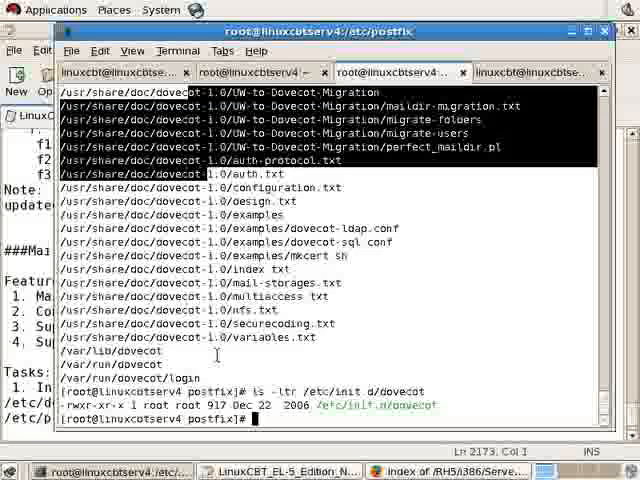
text(ch)
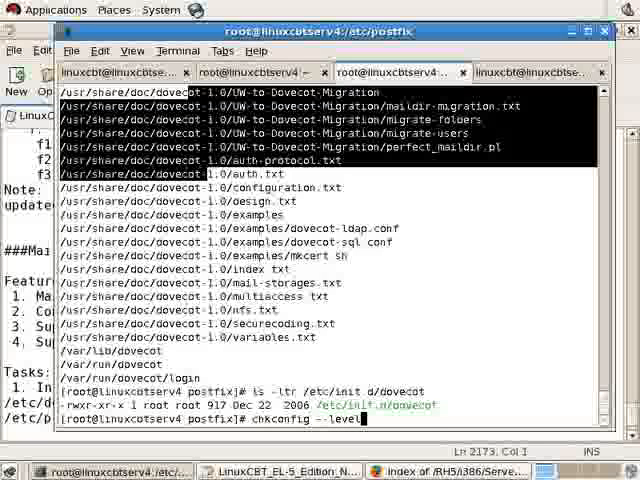
text(35 dovecot on)
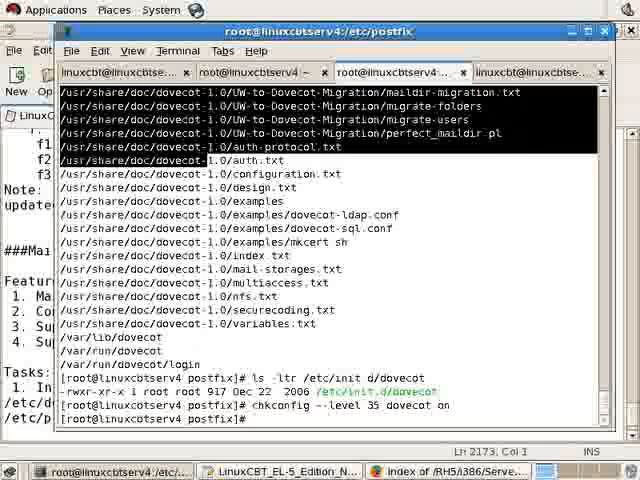
text(service dove)
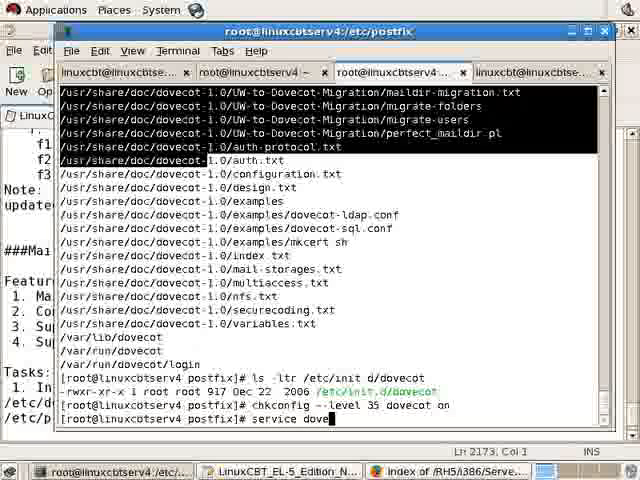
key(Return)
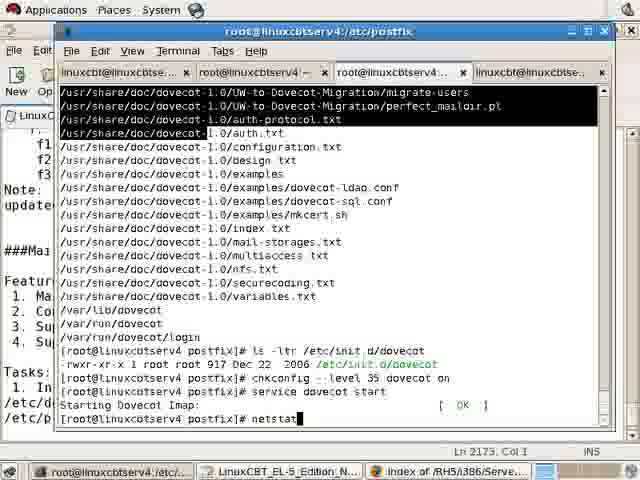
- Confirm with netstat that dovecot listens on ports 110 and 143, then change to /etc
text(-ntl)
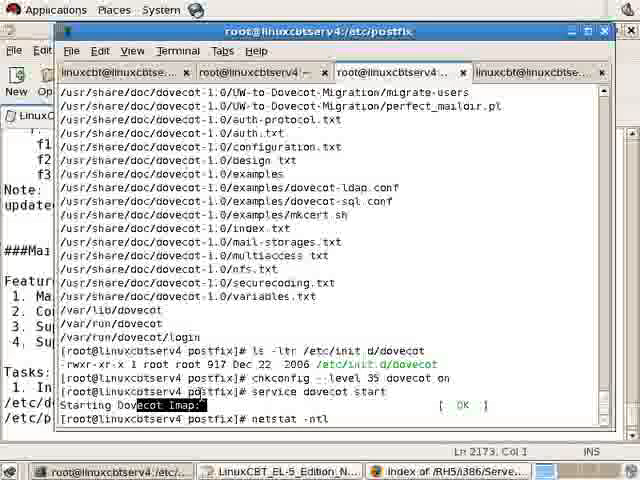
text(| grep 110)
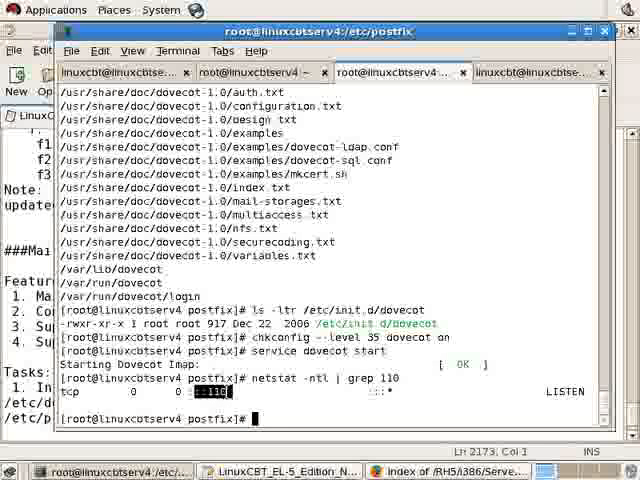
text(netstat -ntl | grep 110)
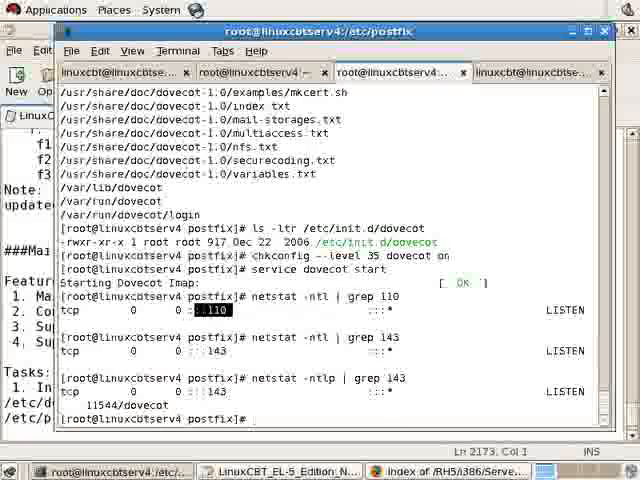
text(netstat -ntl | grep 143)
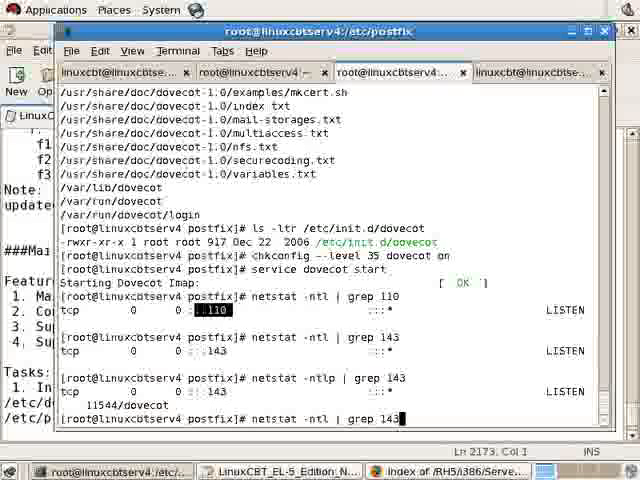
text(110)
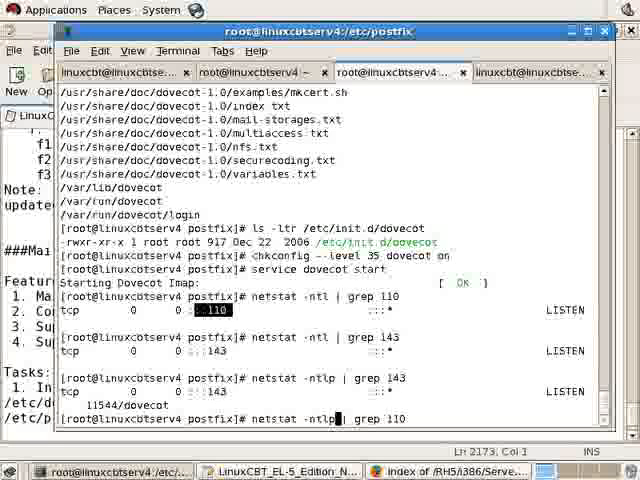
key(Return)
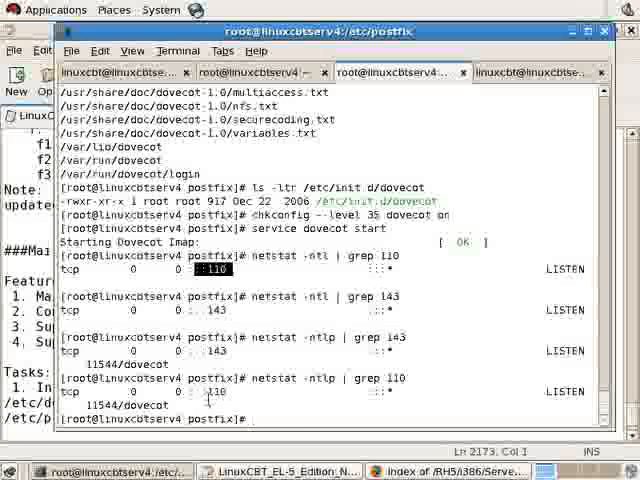
text(cd /etc)
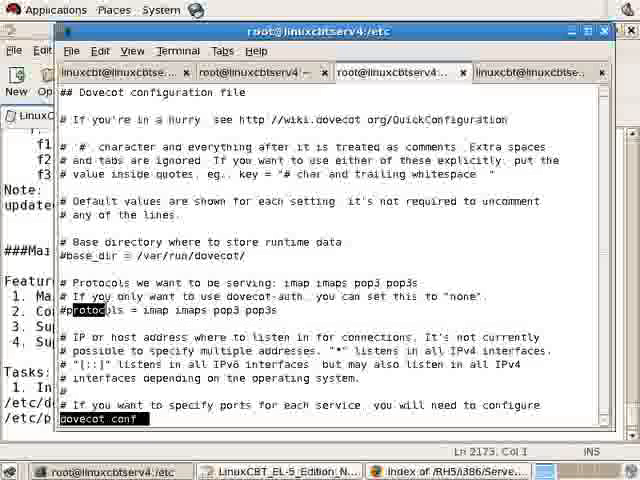
- Scroll through dovecot.conf's protocols and SSL sections in less
scroll(down, 3)
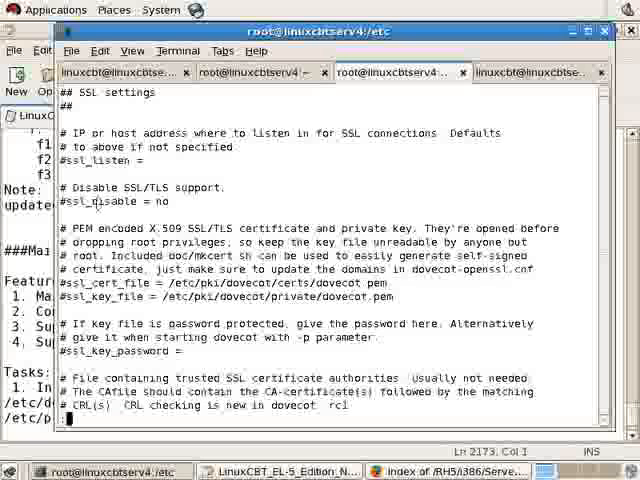
scroll(down, 3)
text(netstat -ntlp | grep dove)
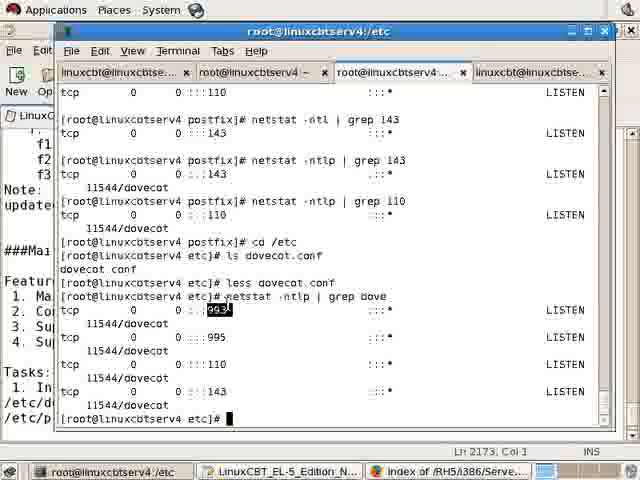
- Add 'Note: Default configuration binds to:' with a. POP3, b. POP3S, c. IMAP, d. IMAPS
click(288, 470)
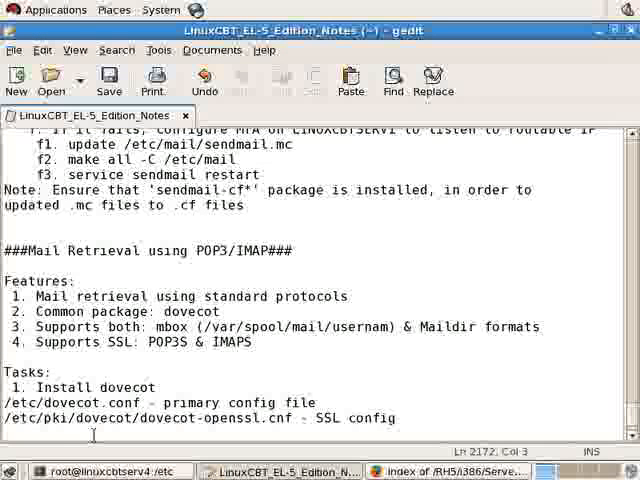
text(No)
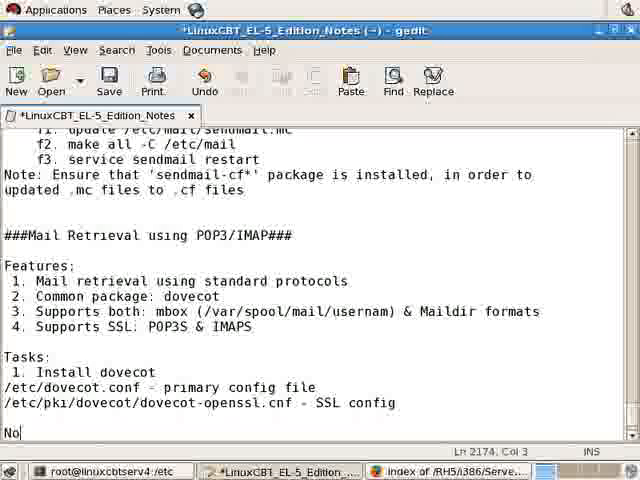
text(te: Default configur)
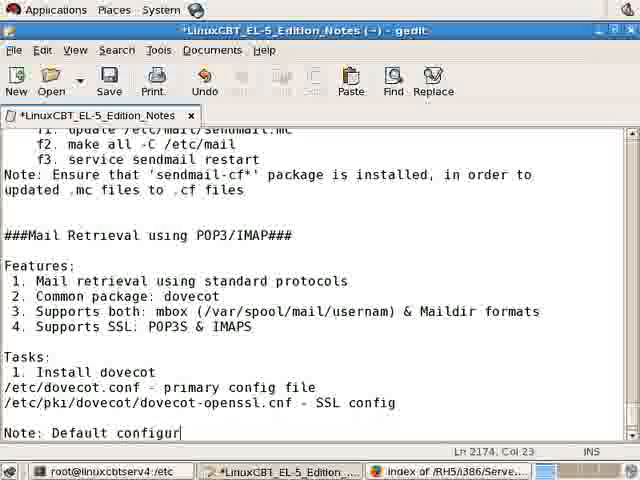
text(ation binds to:)
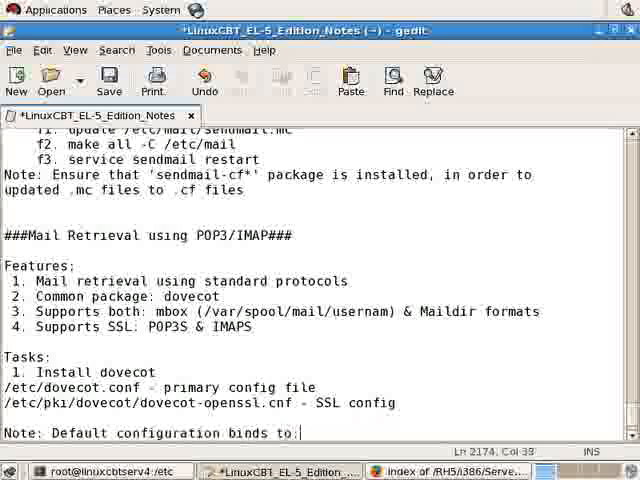
text(a.)
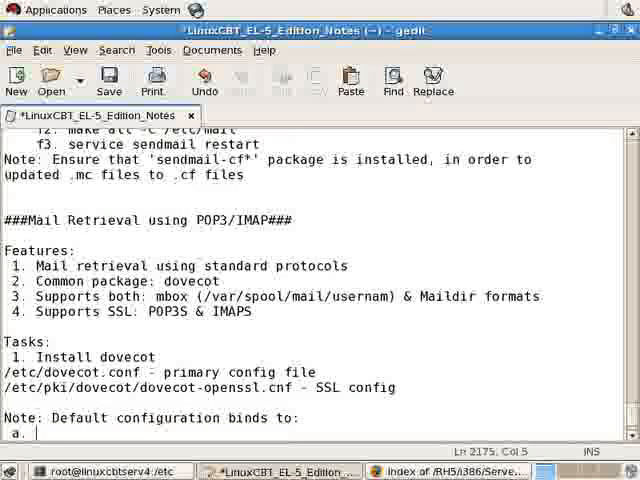
text(POP3)
text(d.)
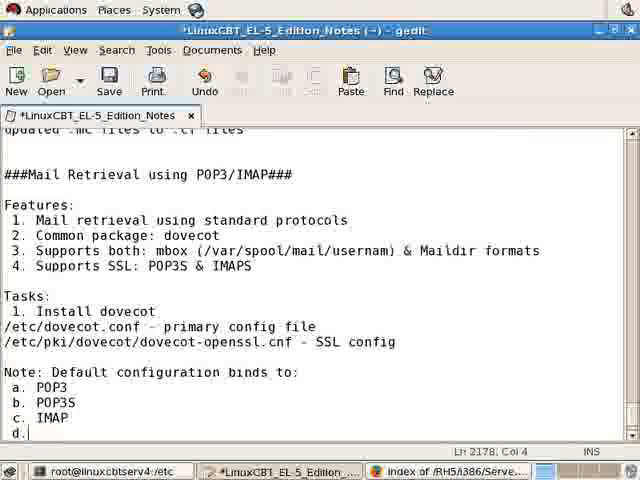
text(IMAP)
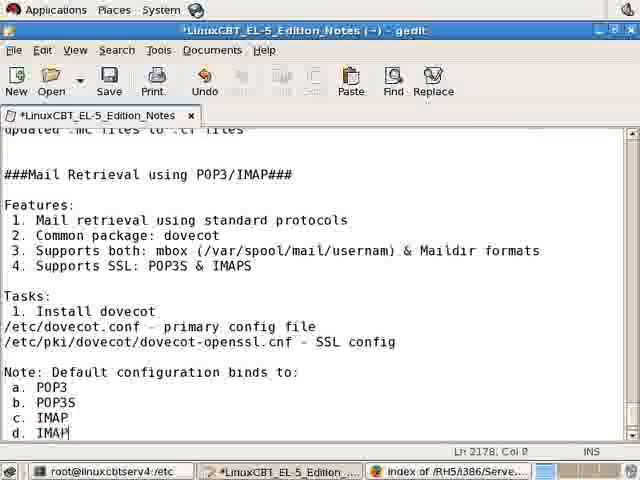
text(S)
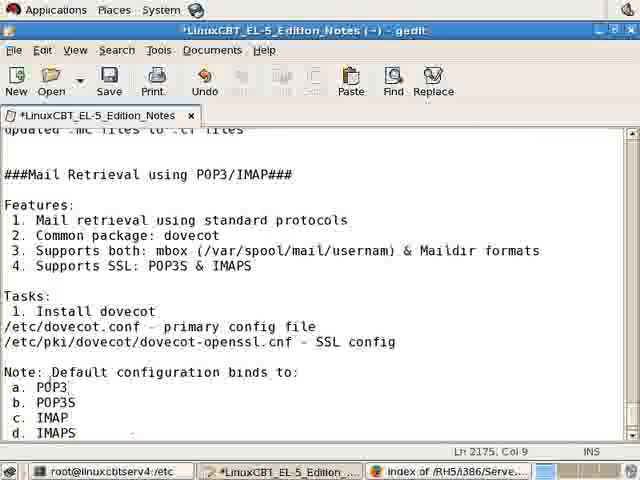
- Select the IMAP entry to begin describing it as leaving messages on the server
double_click(52, 388)
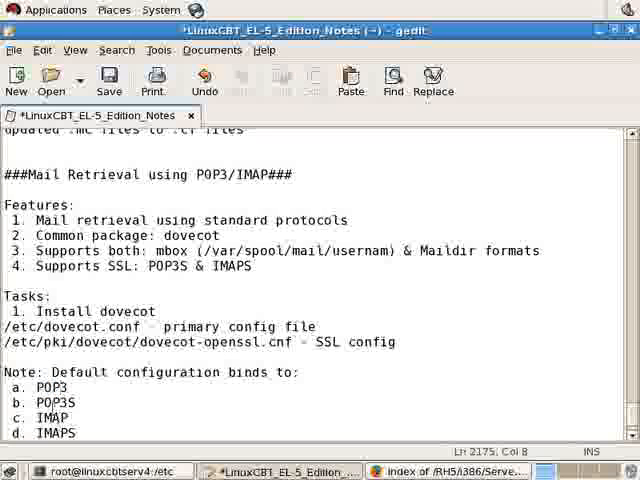
double_click(56, 404)
text( - leaves messages on)
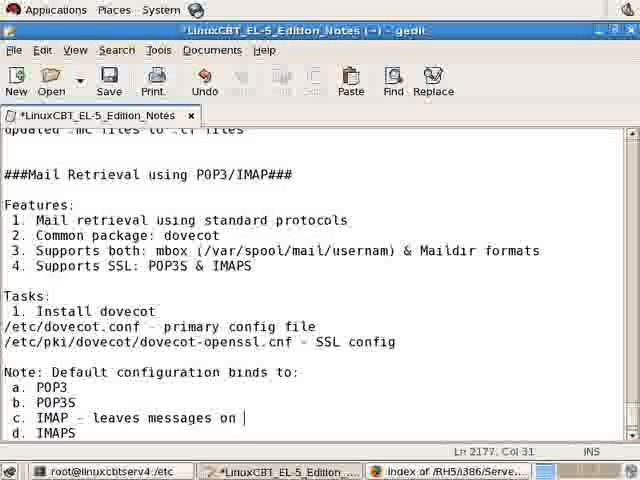
- Finish the IMAP line with 'server' so it reads that messages stay on the server
text(server)
click(316, 388)
text( - downloads messages to client)
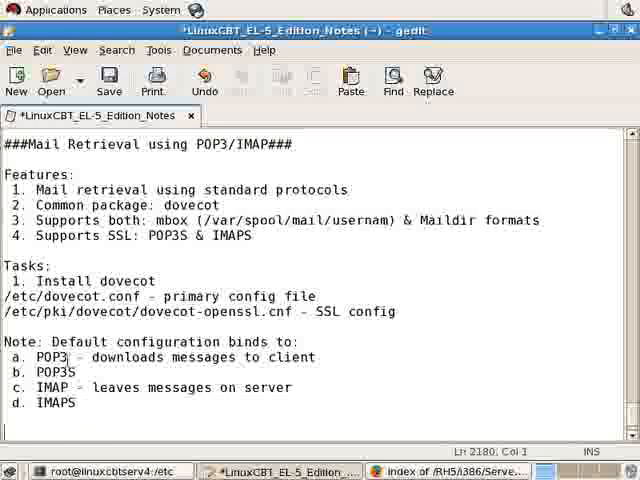
double_click(62, 388)
text(2.)
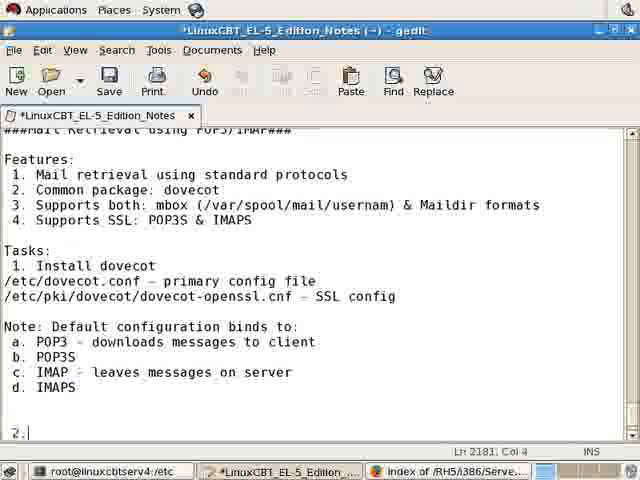
- Add task '2. Configure mail client to download messages using POP3' and save the notes
text(Configure)
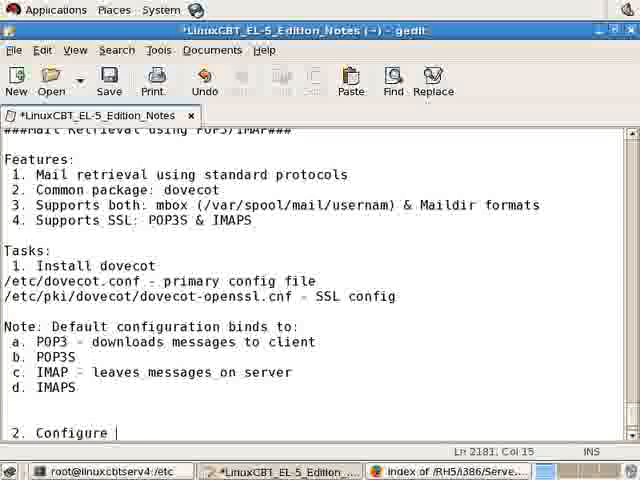
text(mail client to download messages using POP)
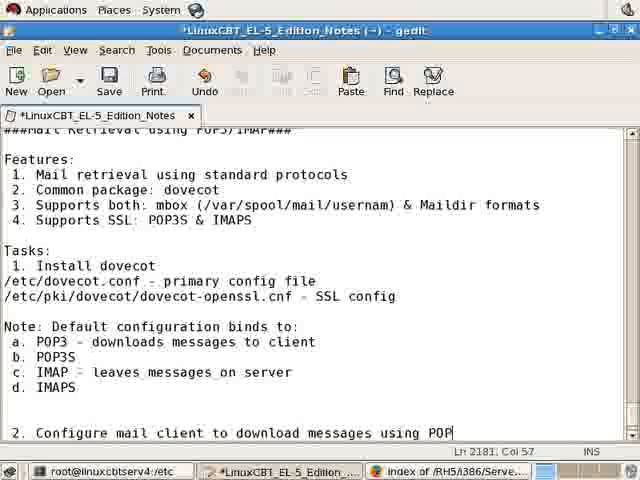
text(3)
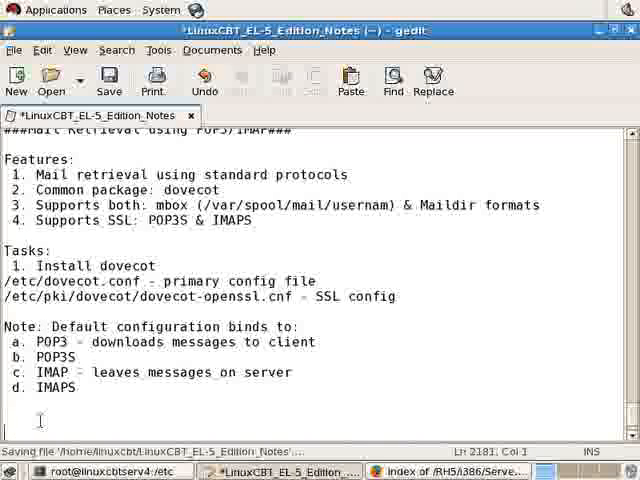
- Add 'E-mail flow: mutt -> sendmail -> Postfix queue -> remote system -> POP3|IMAP'
text(E-mail flow: M)
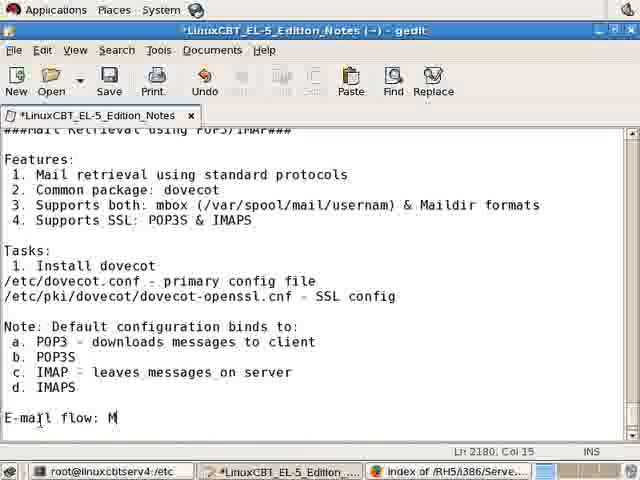
key(BackSpace)
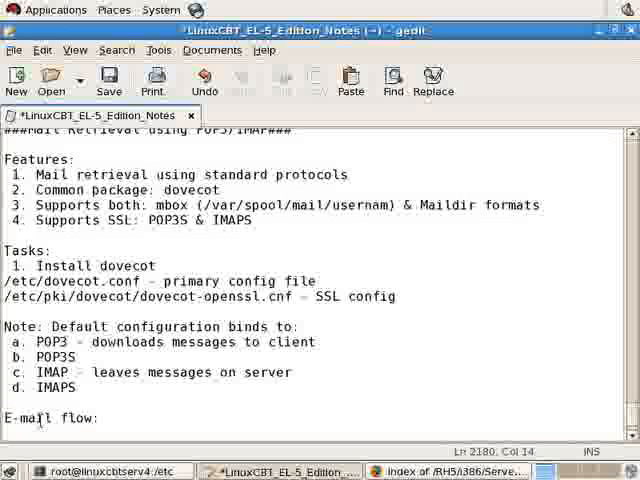
text(mutt ->)
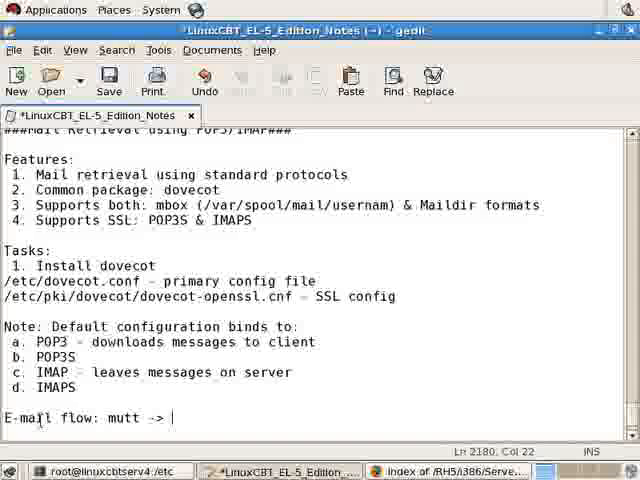
text(sendmail ->)
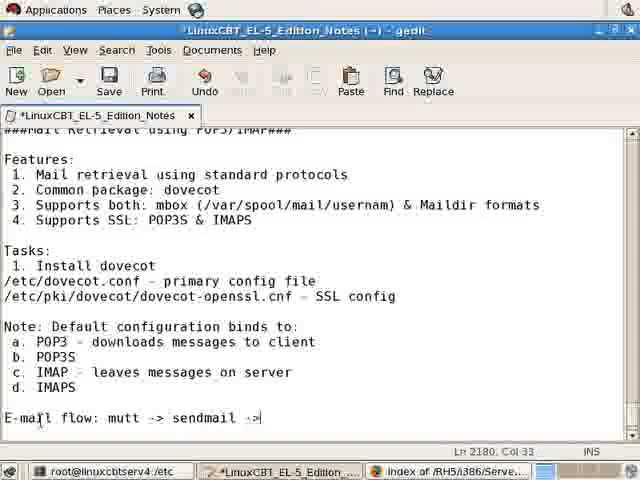
text(Post)
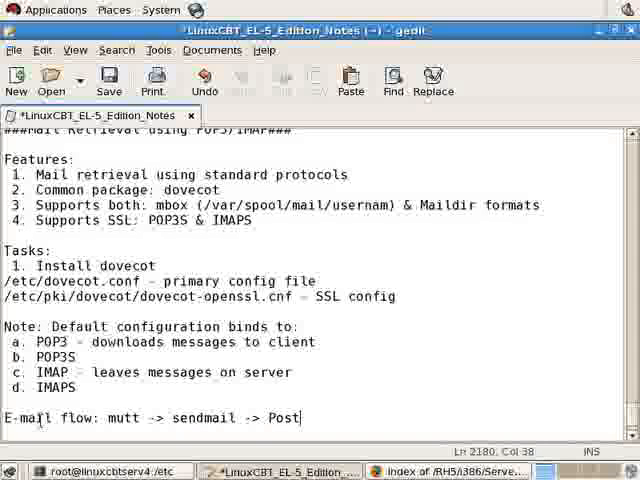
text(fix queue -> remote system ->)
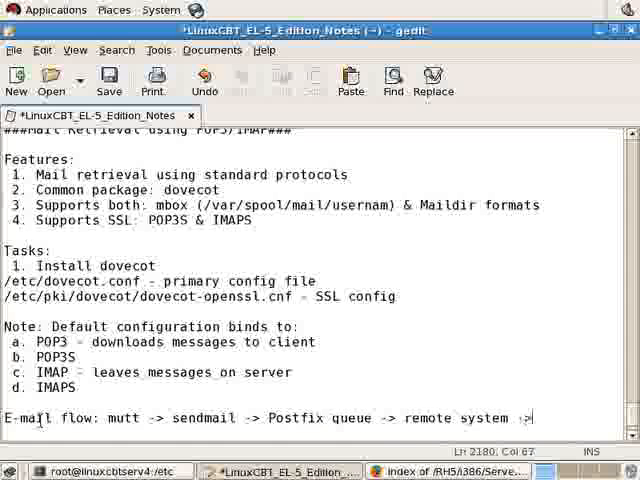
text(POP)
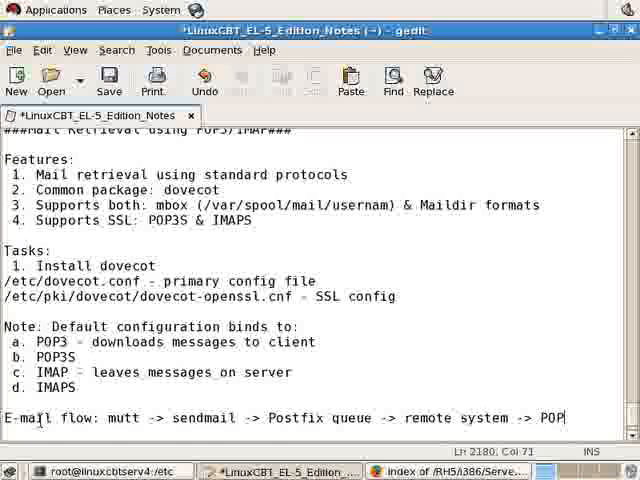
text(|IMAP)
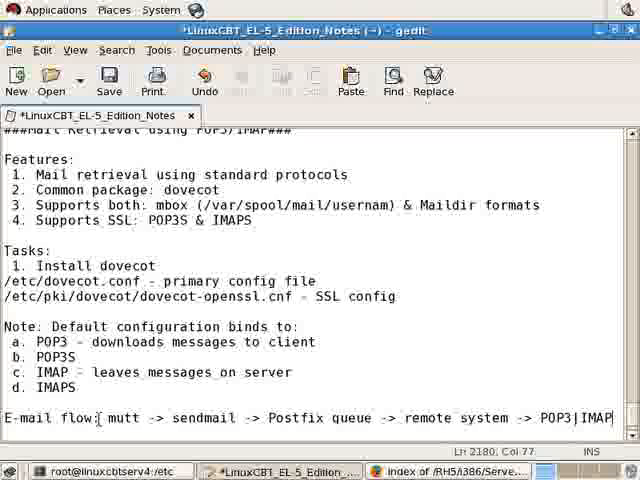
- Highlight mutt and POP3 in the flow line to point out the endpoints, then deselect
double_click(108, 418)
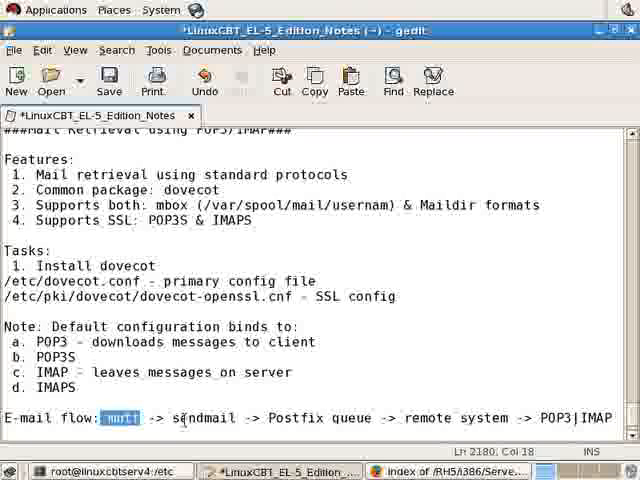
double_click(200, 418)
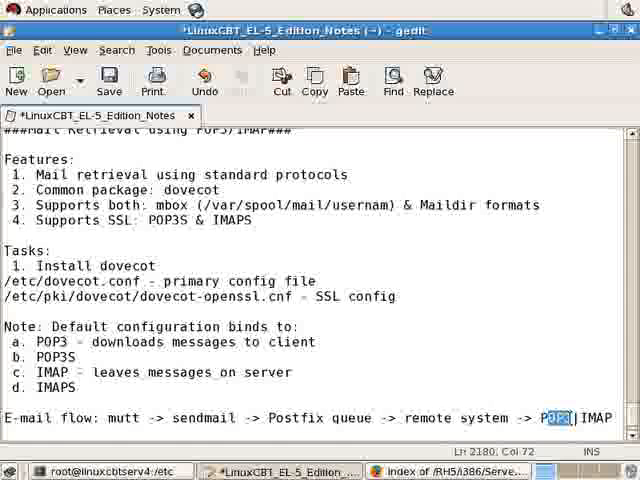
click(490, 418)
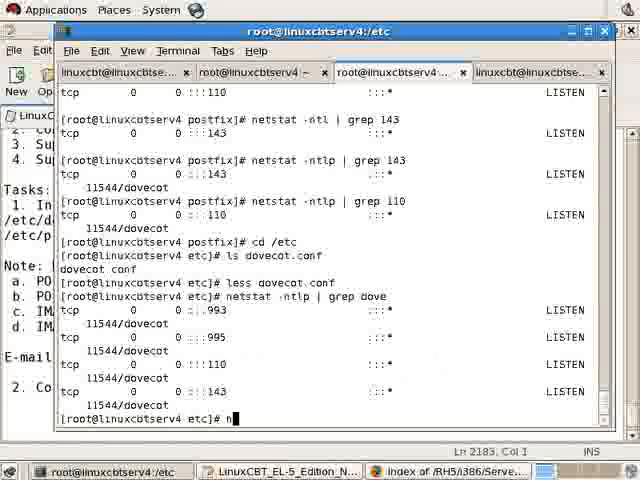
- Run 'history | grep rdesk' on linuxcbtserv1 to find the earlier rdesktop commands
text(history | grep)
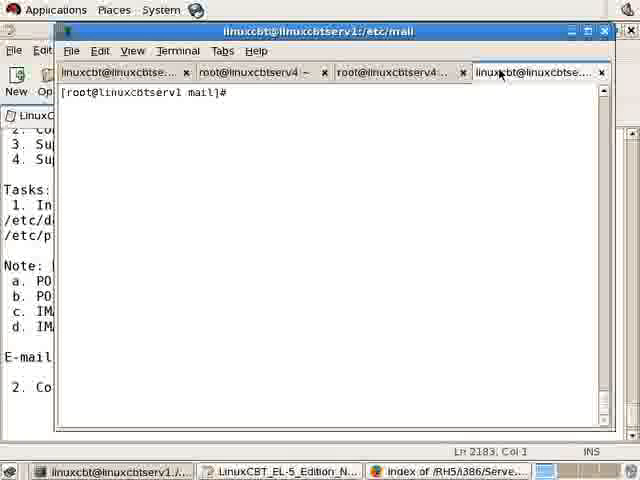
text(history | grep rdesk)
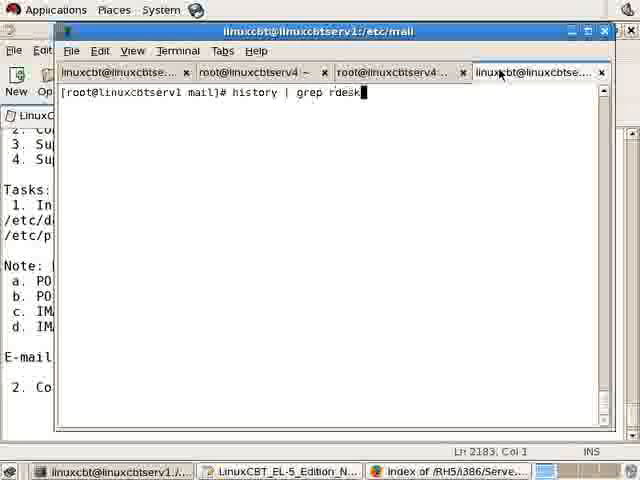
key(Return)
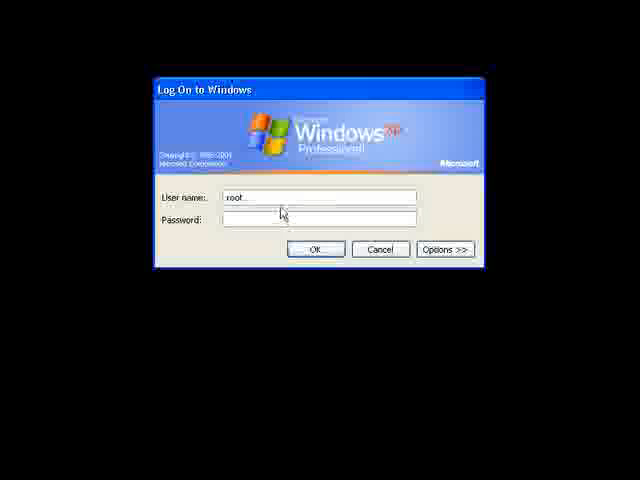
- Log on to Windows XP as administrator
text(administrator)
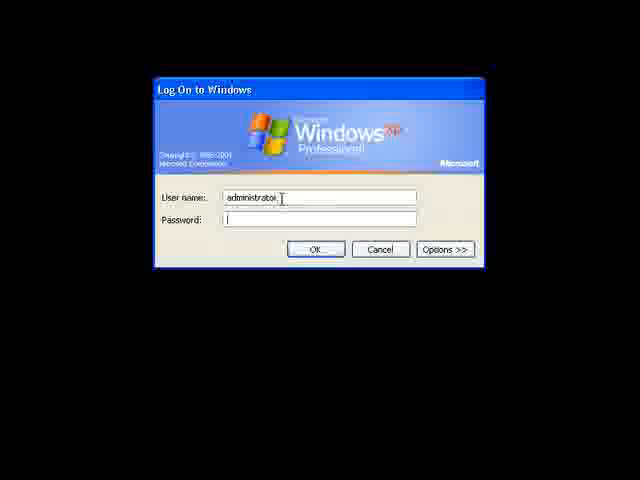
click(316, 250)
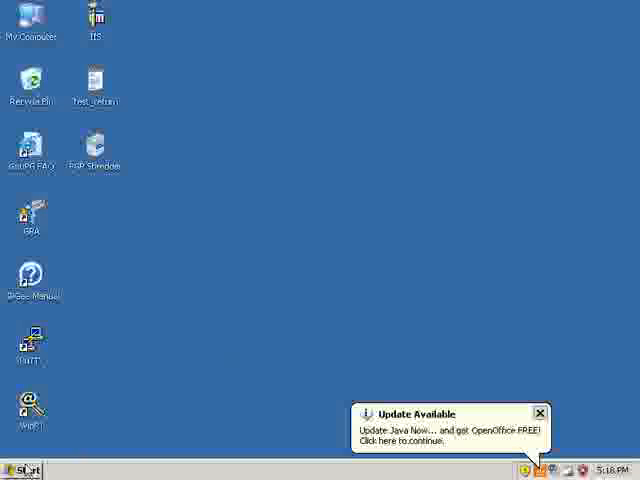
- Launch Outlook Express from Start > All Programs
click(18, 470)
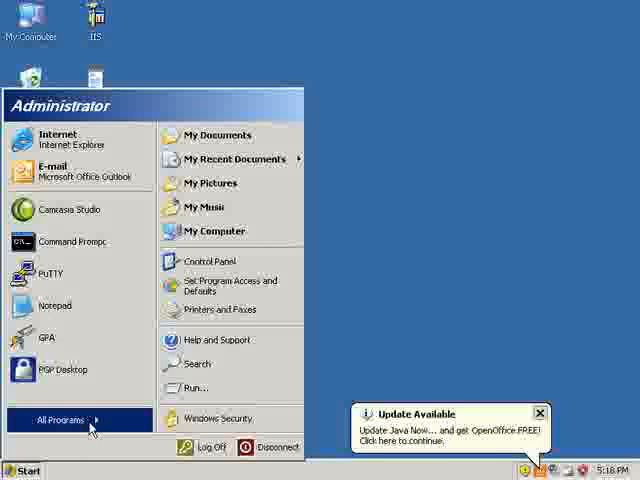
click(64, 420)
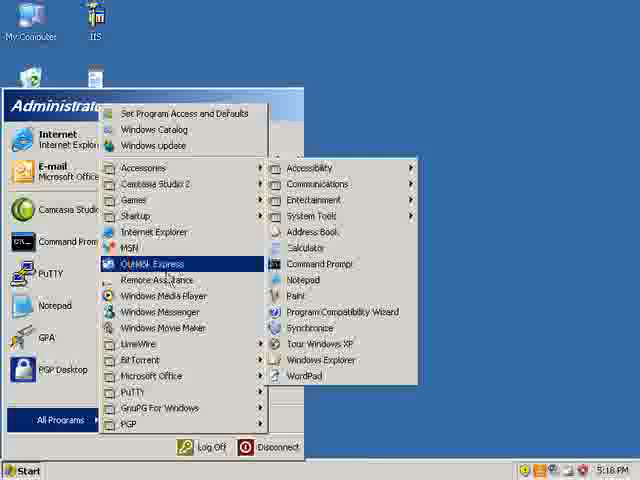
click(170, 276)
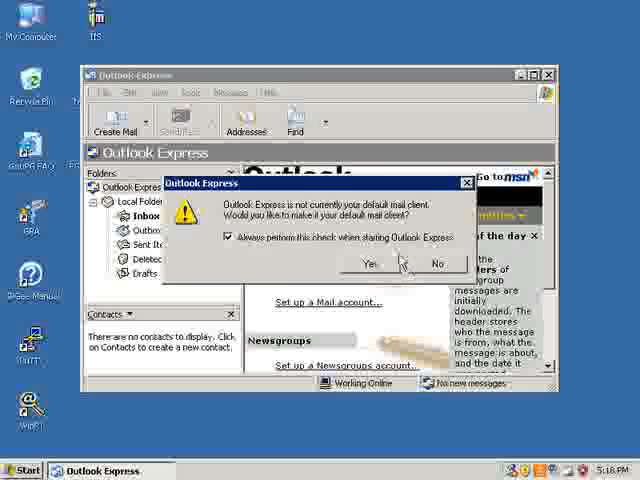
- Decline the default-client prompt and enter the display name and e-mail address in the wizard
click(436, 264)
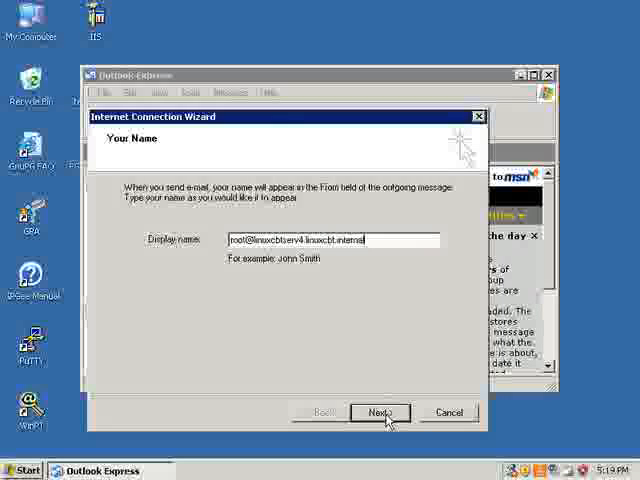
click(380, 412)
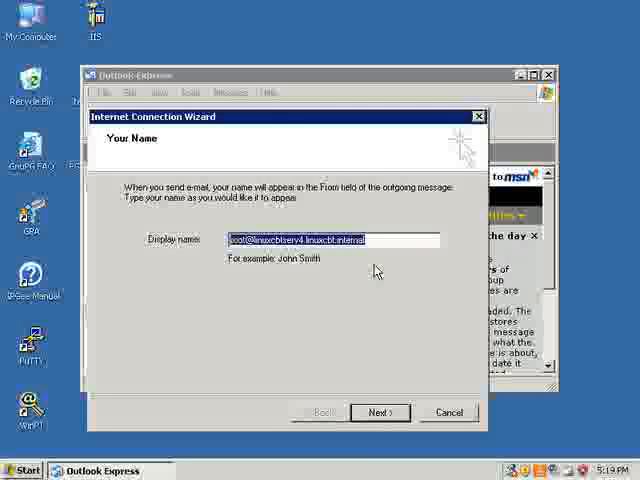
click(380, 412)
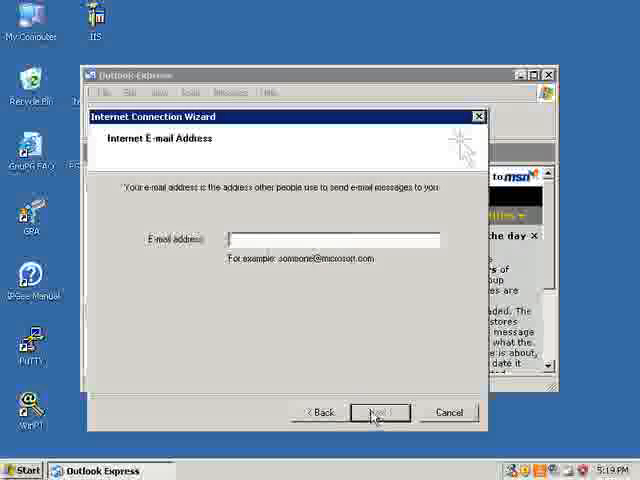
click(380, 412)
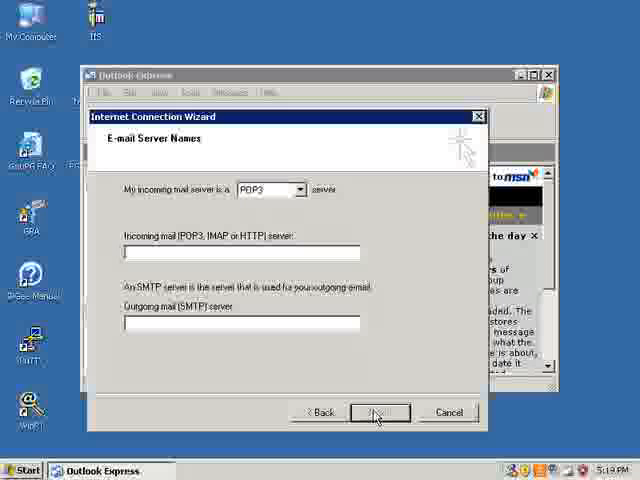
- Set incoming POP3 and outgoing SMTP servers to 192.168.75.199
text(192.168.75.130)
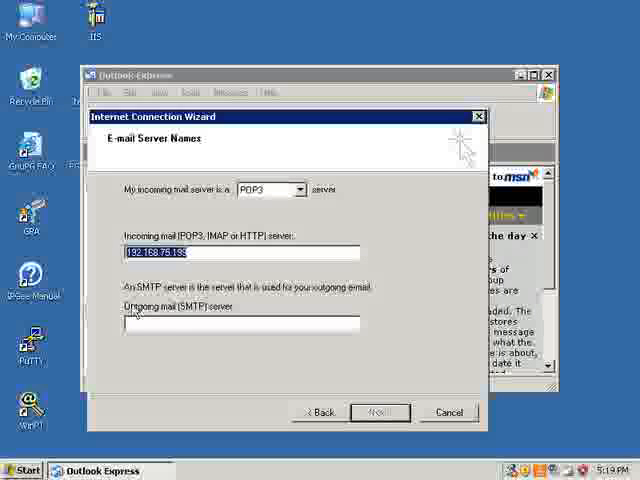
text(192.168.75.199)
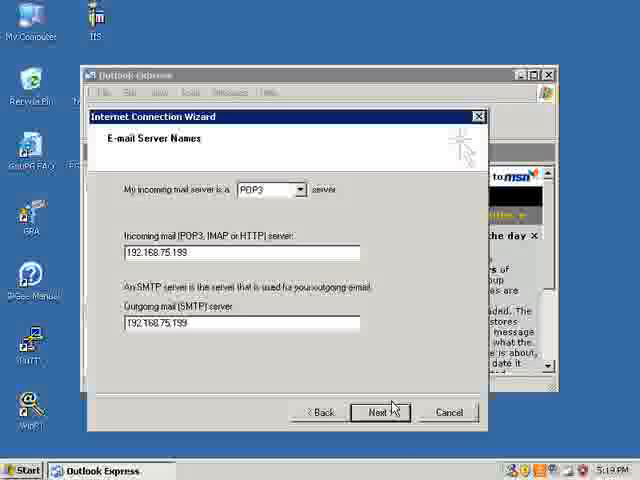
mouse_move(188, 210)
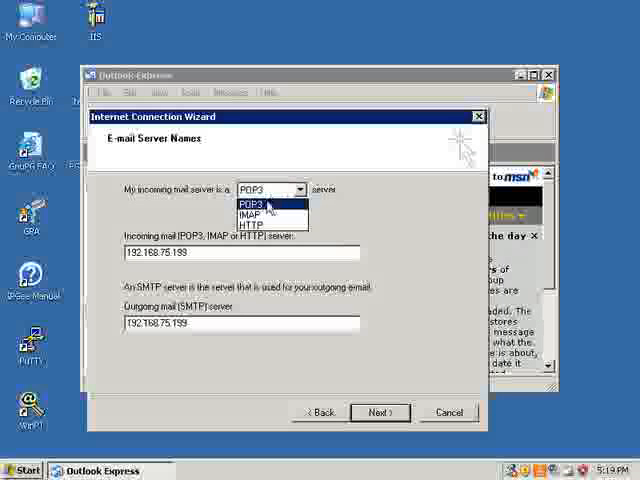
click(250, 200)
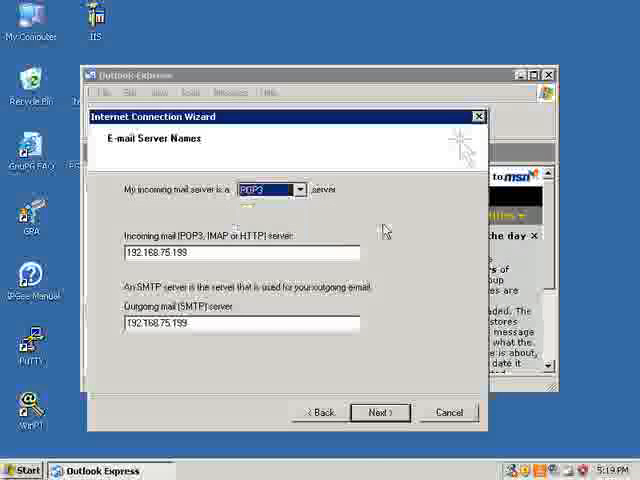
click(380, 412)
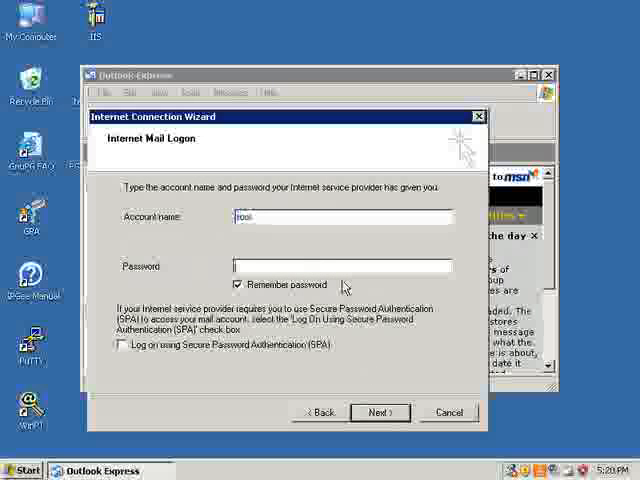
- Enter account root with its password remembered and finish creating the account
text(••••••)
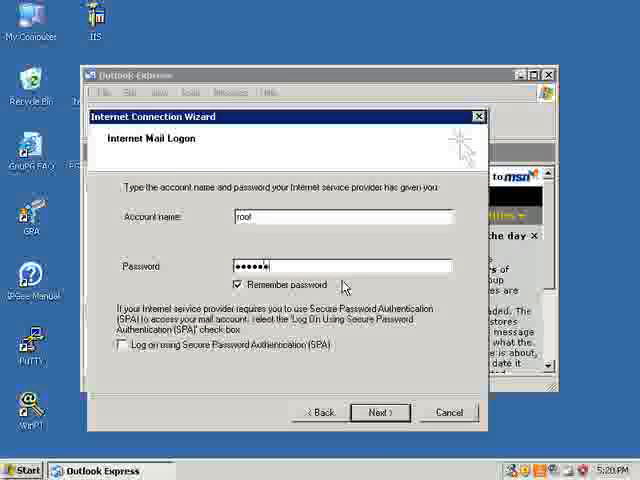
click(380, 412)
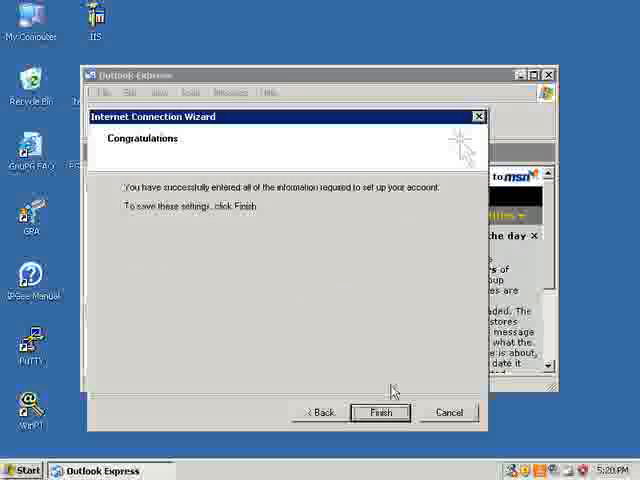
click(380, 412)
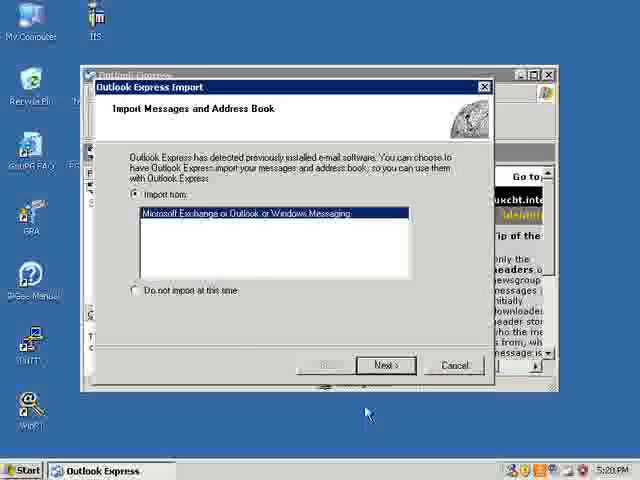
- Choose 'Do not import at this time' and delete the Welcome message, emptying the Inbox
click(136, 290)
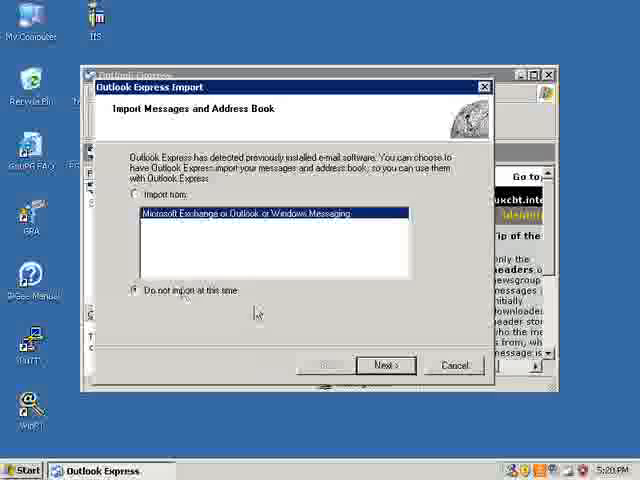
click(384, 364)
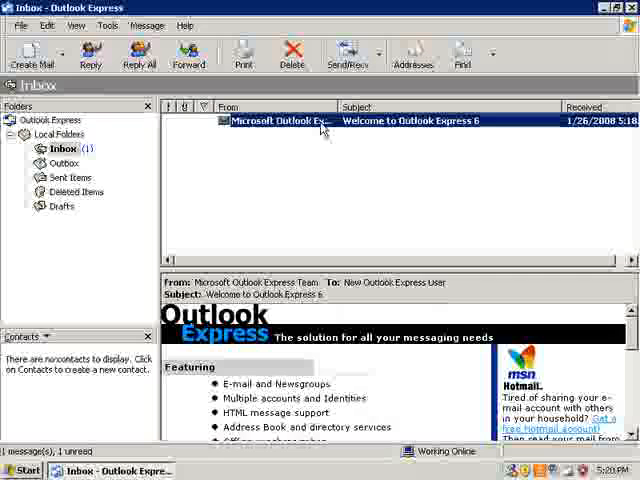
click(290, 54)
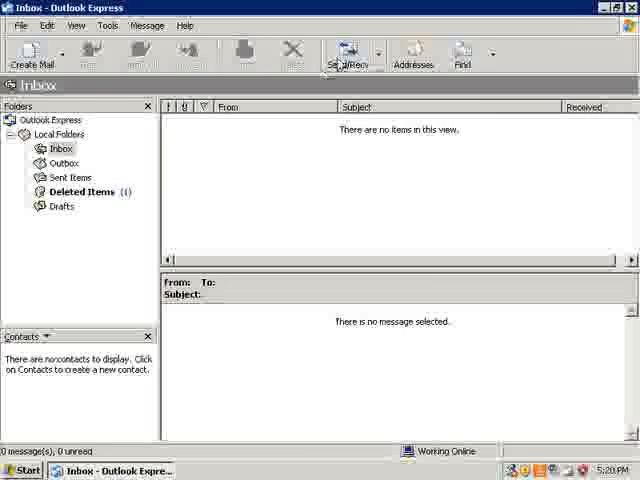
- Run Send/Recv and submit root's password in the Logon dialog for 192.168.75.199
click(350, 52)
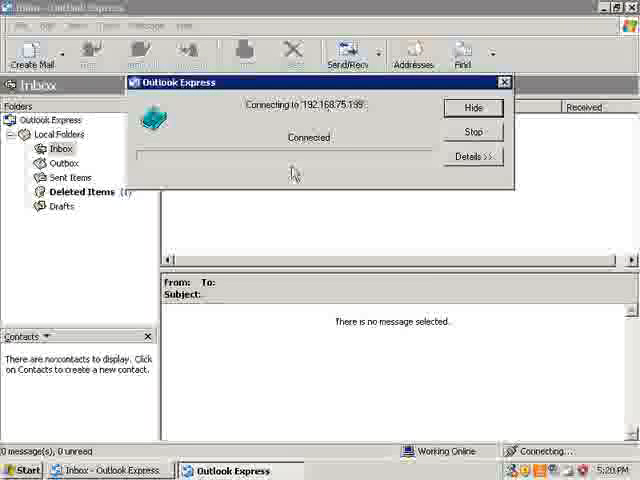
click(20, 470)
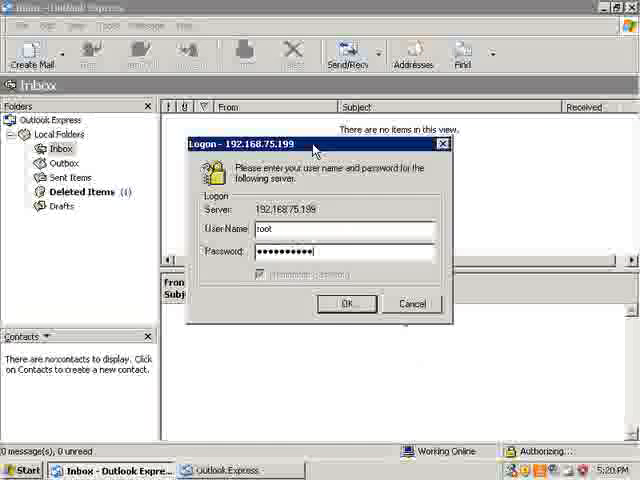
click(346, 304)
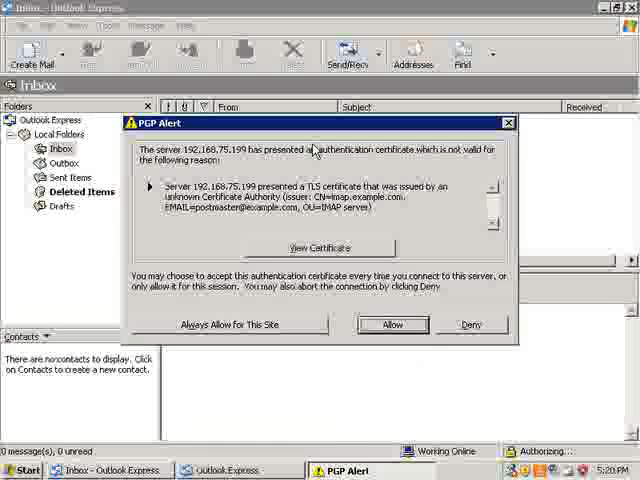
- Allow the server's untrusted certificate, resubmit root's logon and check for mail again
click(392, 324)
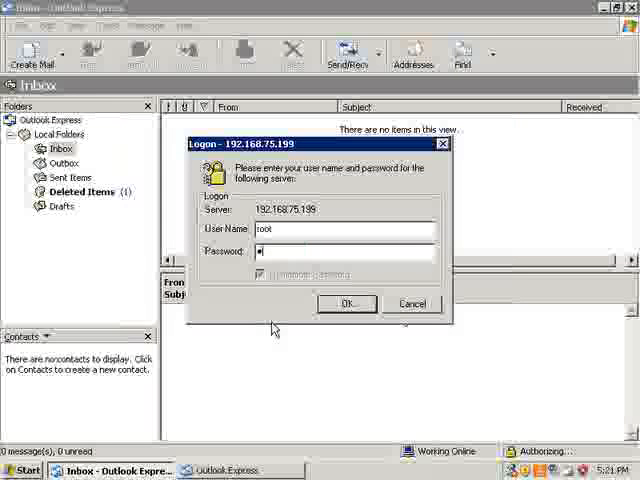
click(346, 304)
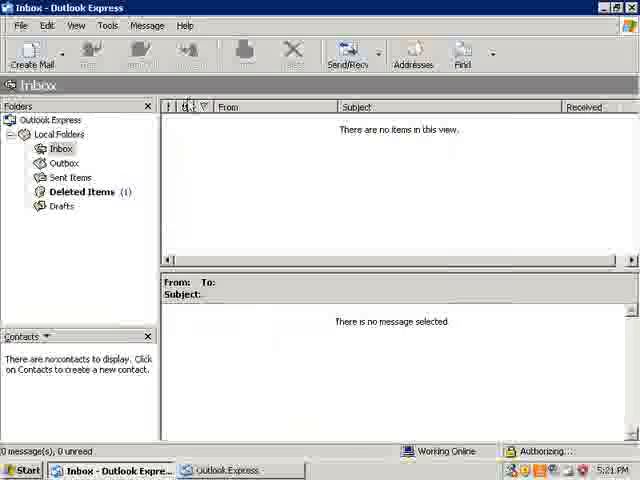
click(348, 54)
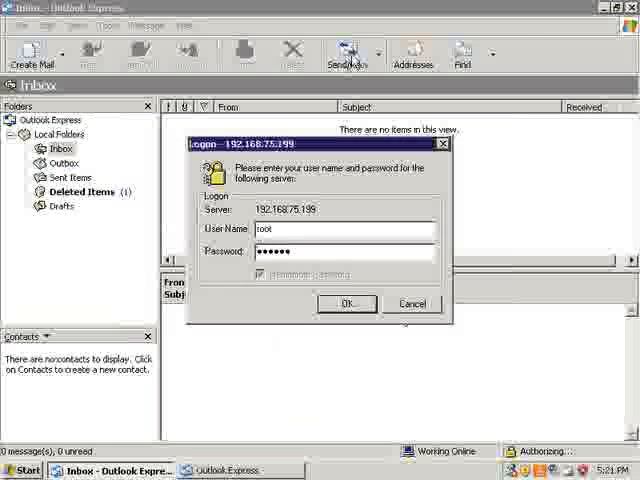